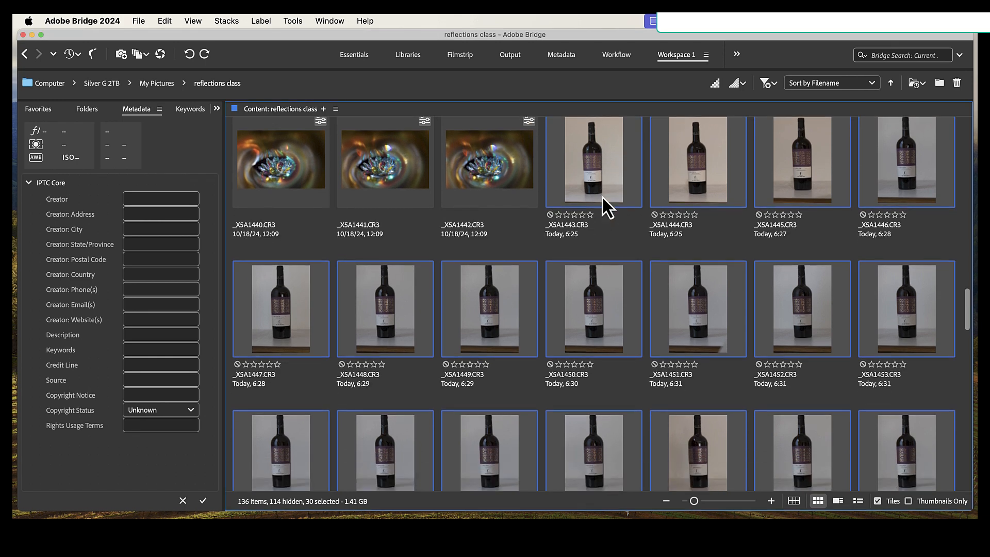
# Scroll through the selected wine bottle shots in Bridge and bring up the Tools menu
pyautogui.scroll(-3)
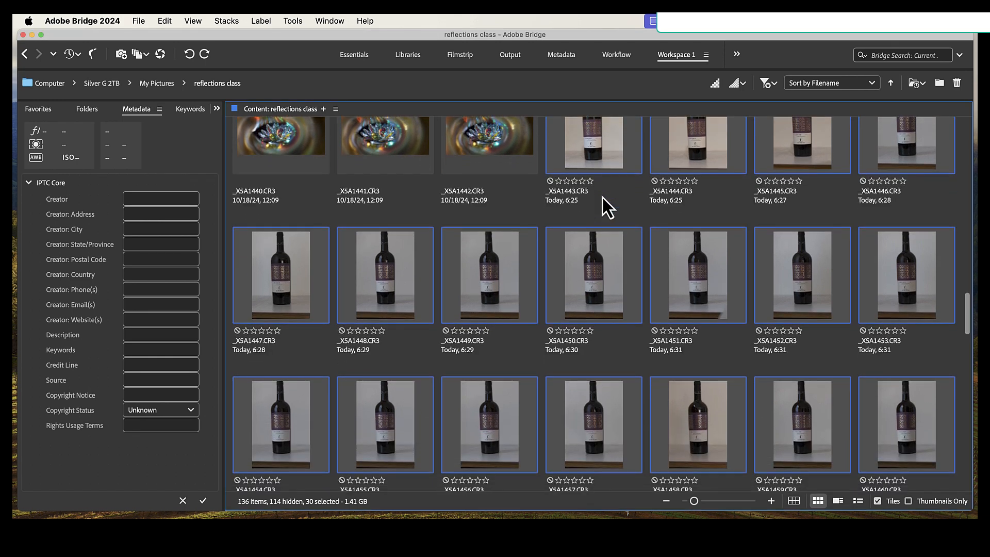
pyautogui.scroll(-3)
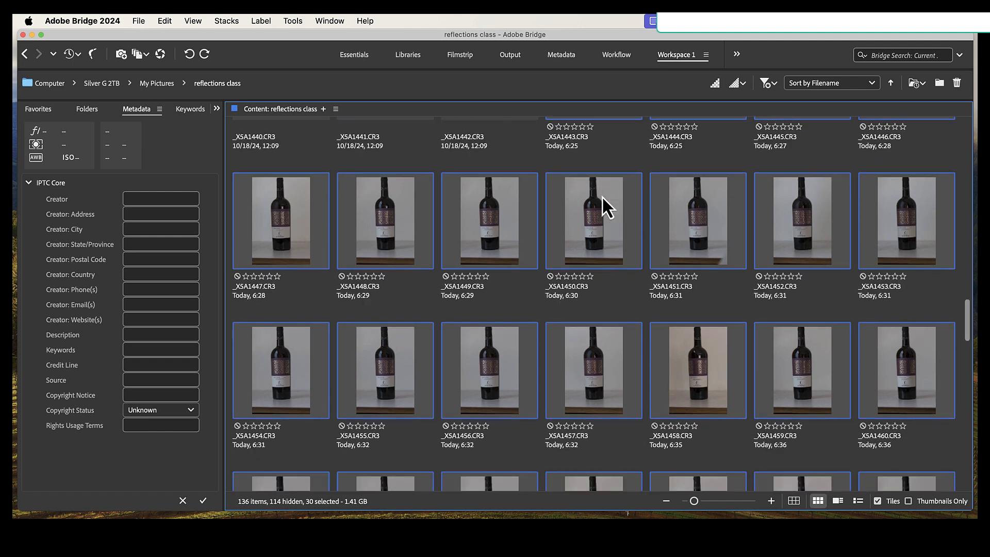
pyautogui.scroll(-3)
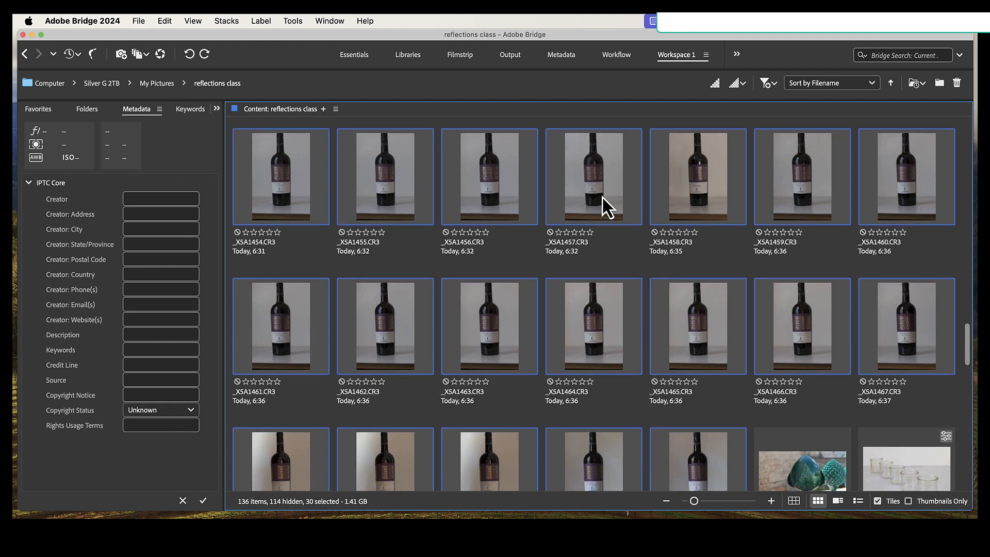
pyautogui.scroll(-3)
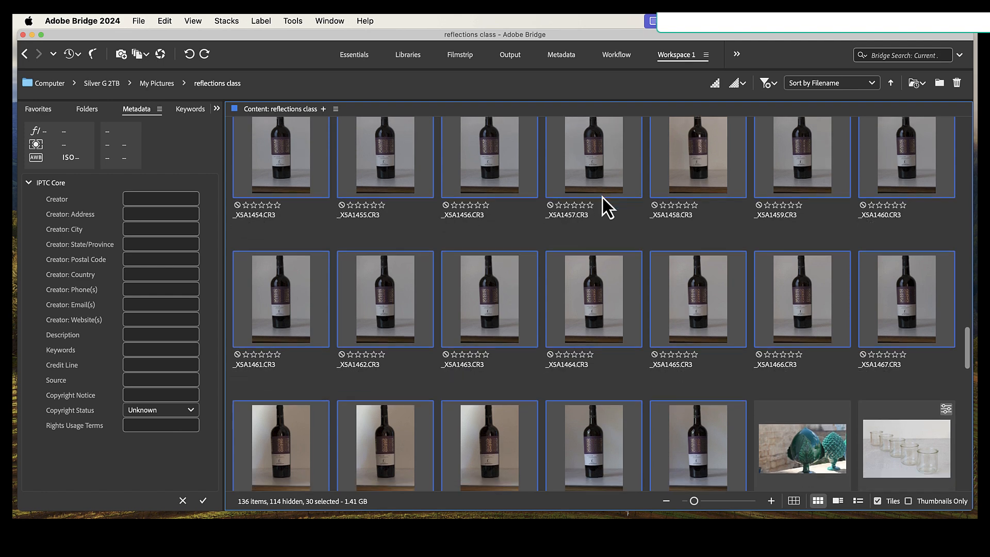
pyautogui.scroll(-3)
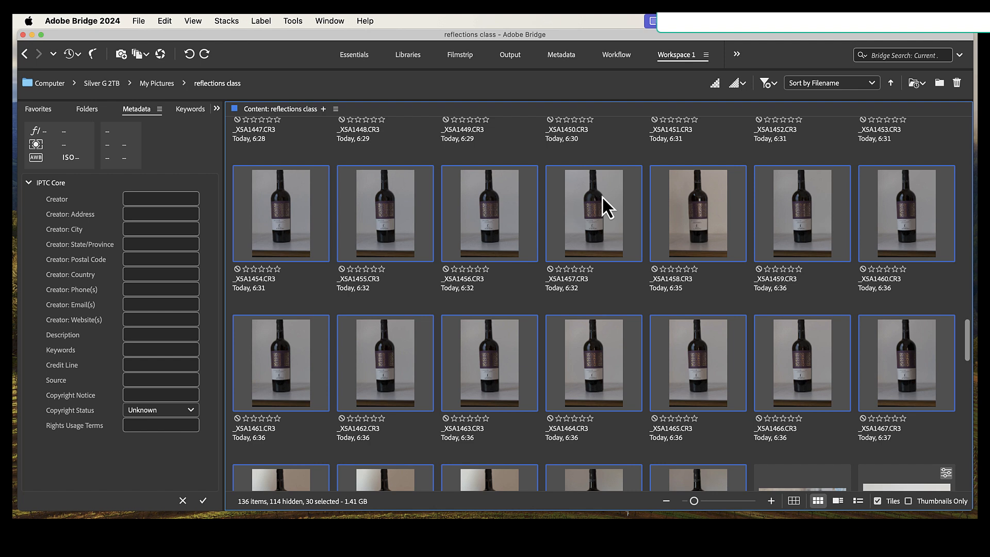
pyautogui.moveTo(297, 32)
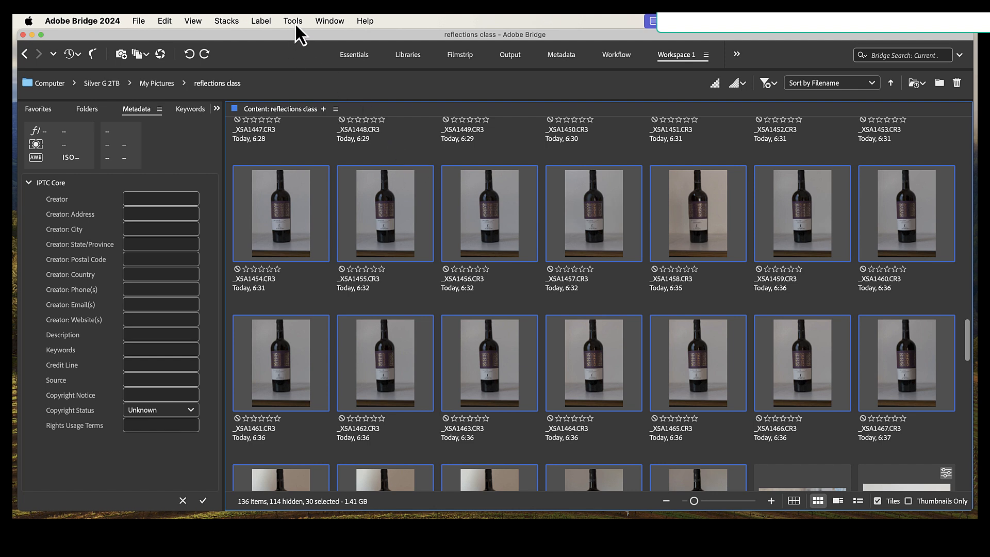
pyautogui.click(292, 21)
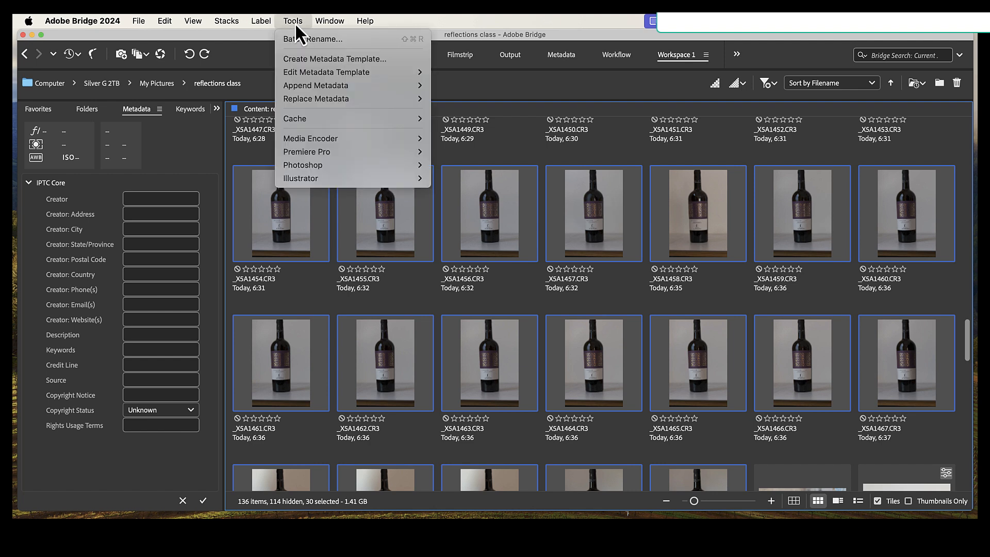
pyautogui.moveTo(314, 38)
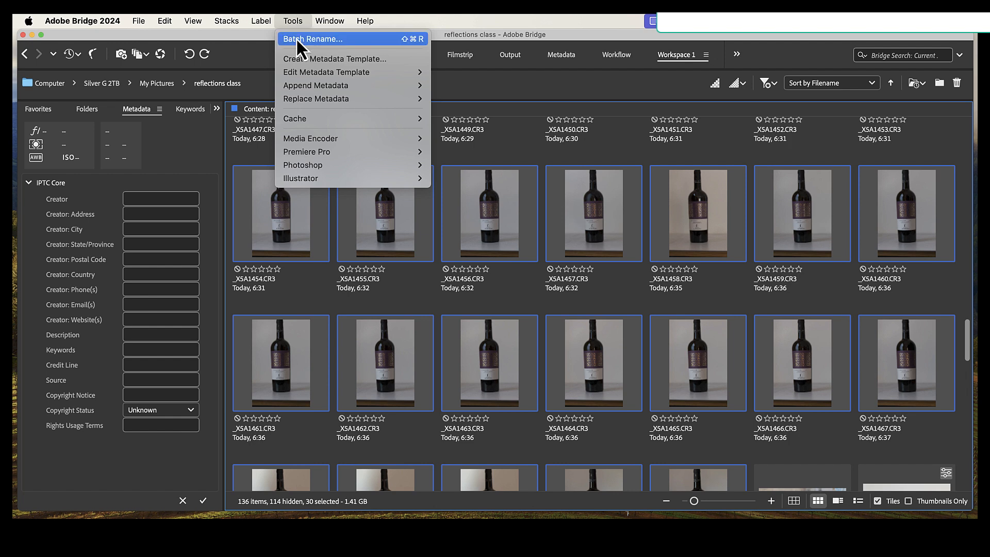
pyautogui.moveTo(302, 165)
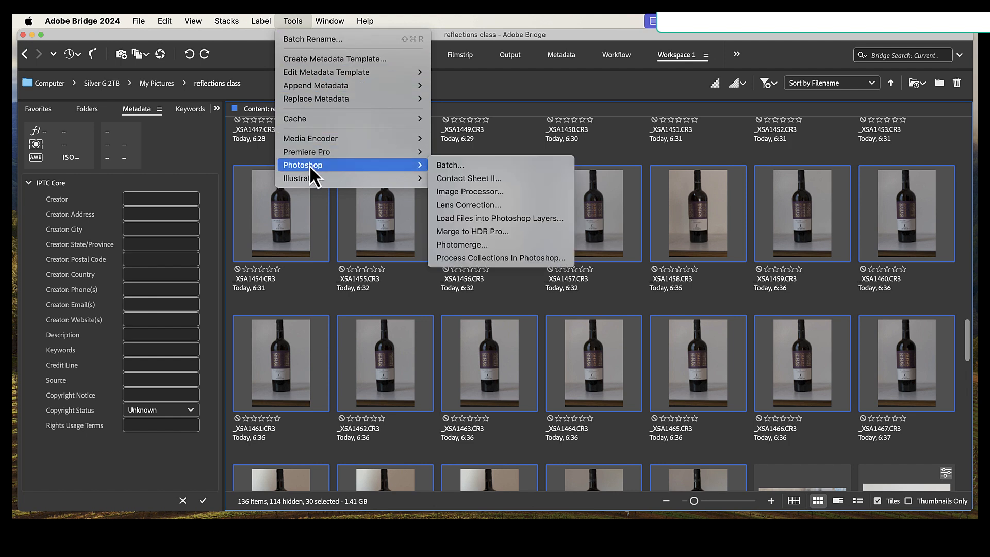
pyautogui.moveTo(469, 191)
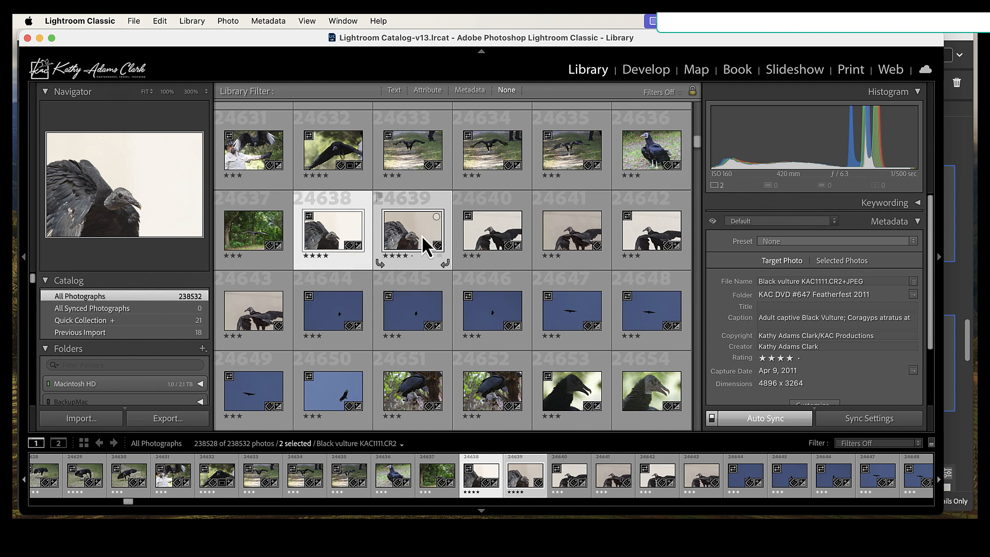
pyautogui.moveTo(350, 246)
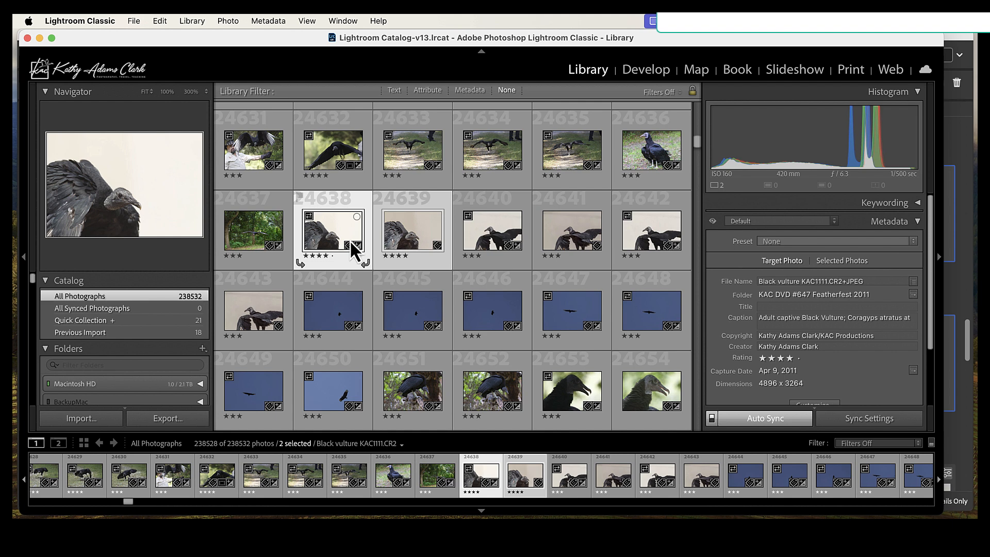
pyautogui.click(413, 234)
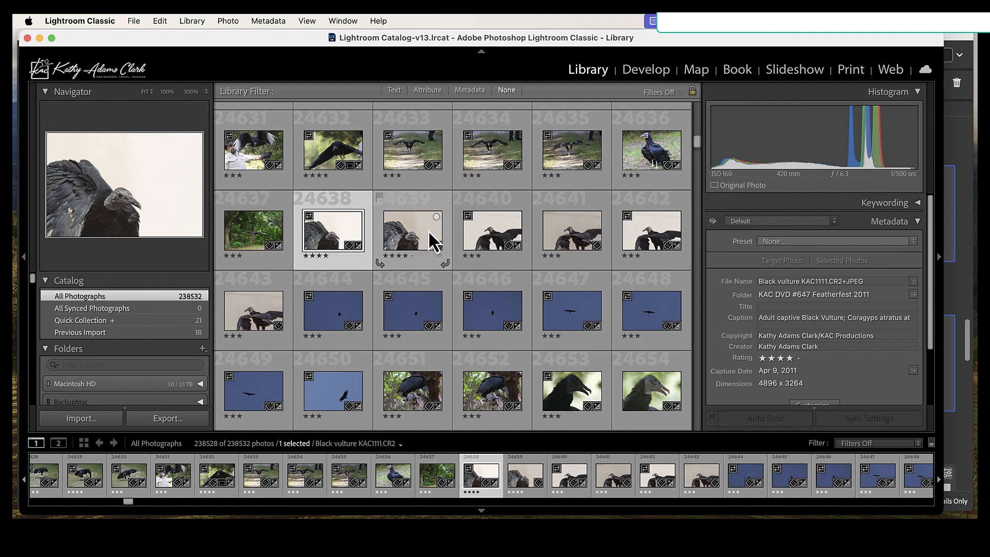
pyautogui.click(413, 232)
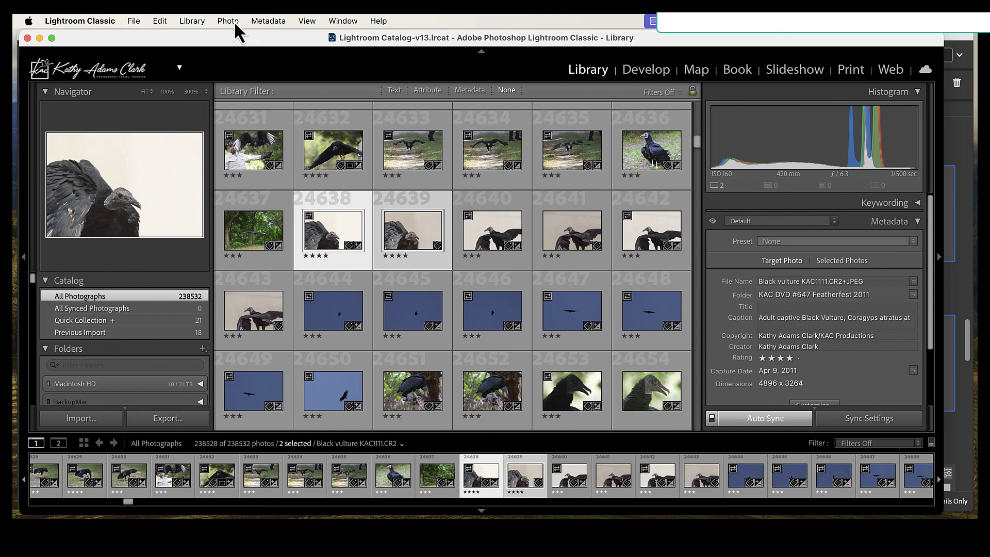
pyautogui.click(227, 21)
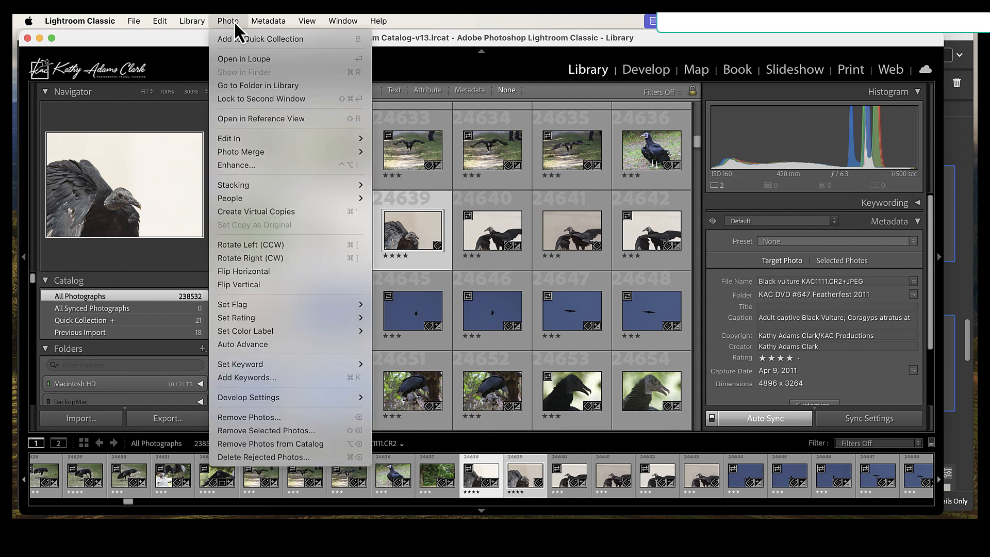
pyautogui.moveTo(229, 138)
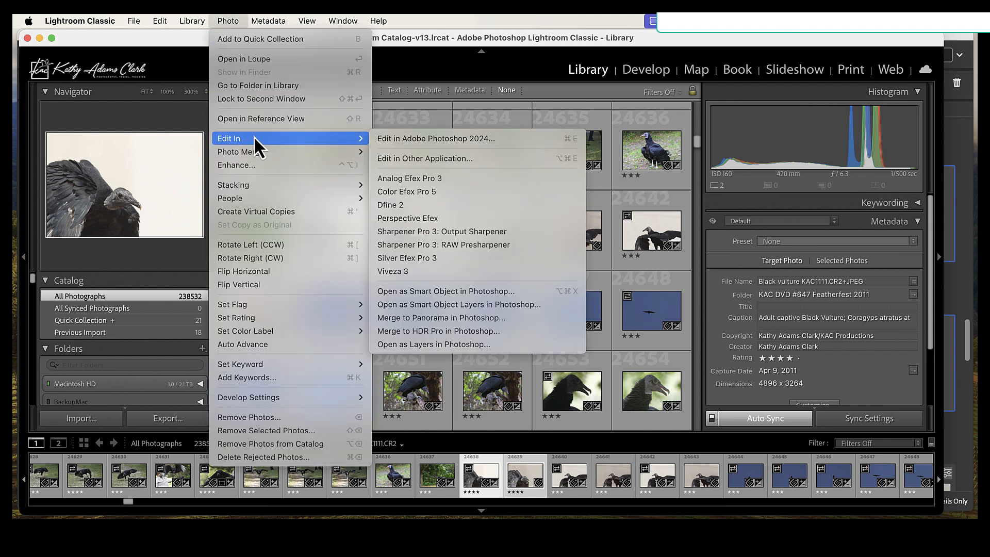
pyautogui.moveTo(435, 138)
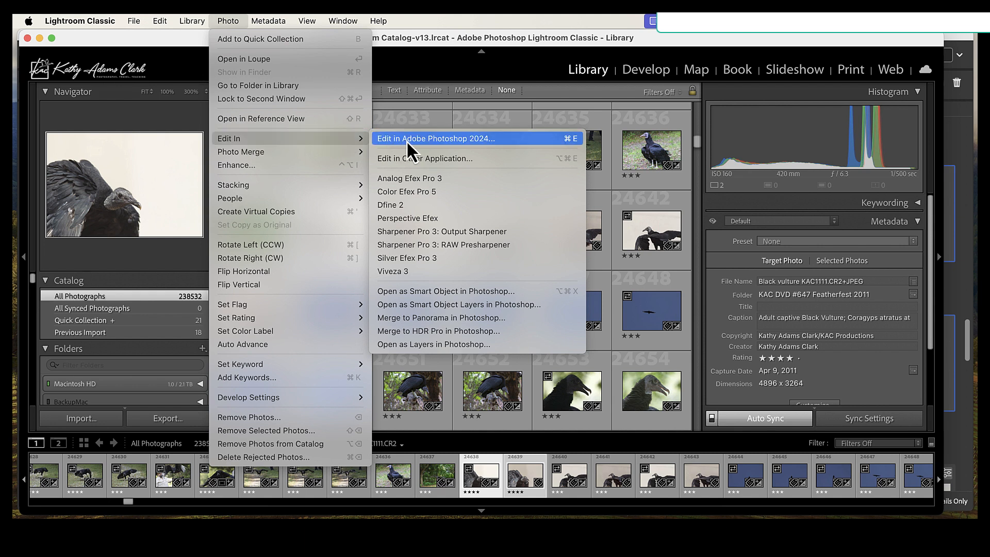
pyautogui.moveTo(433, 345)
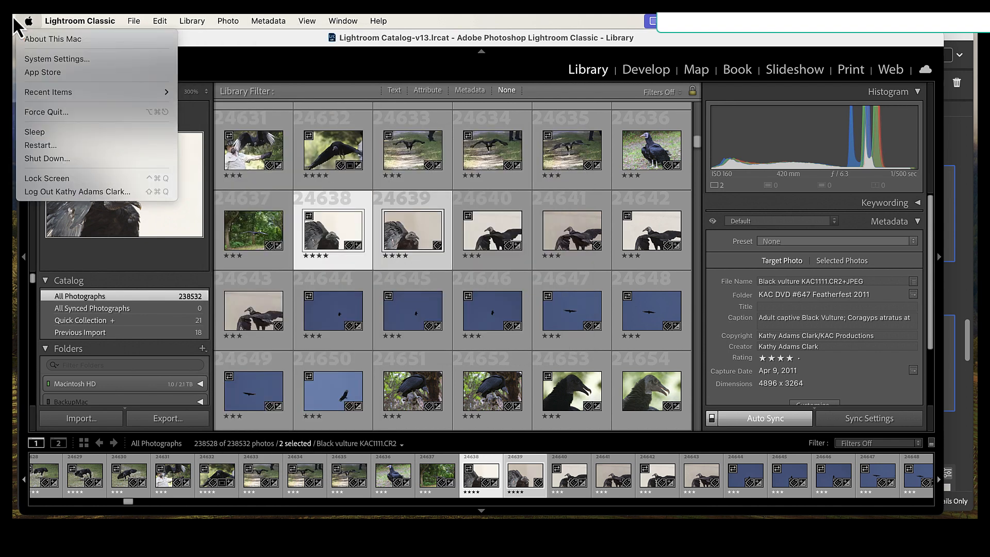
pyautogui.click(29, 21)
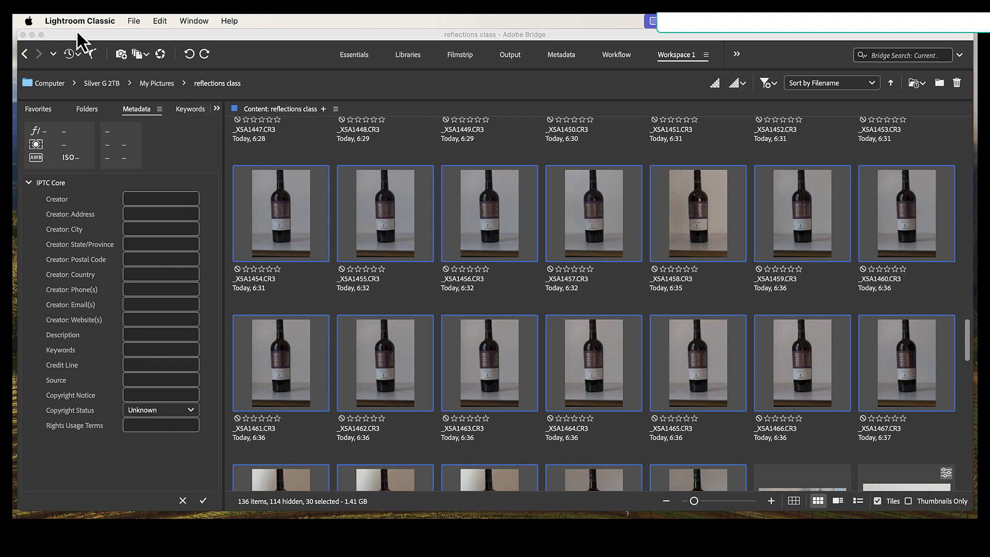
pyautogui.moveTo(80, 46)
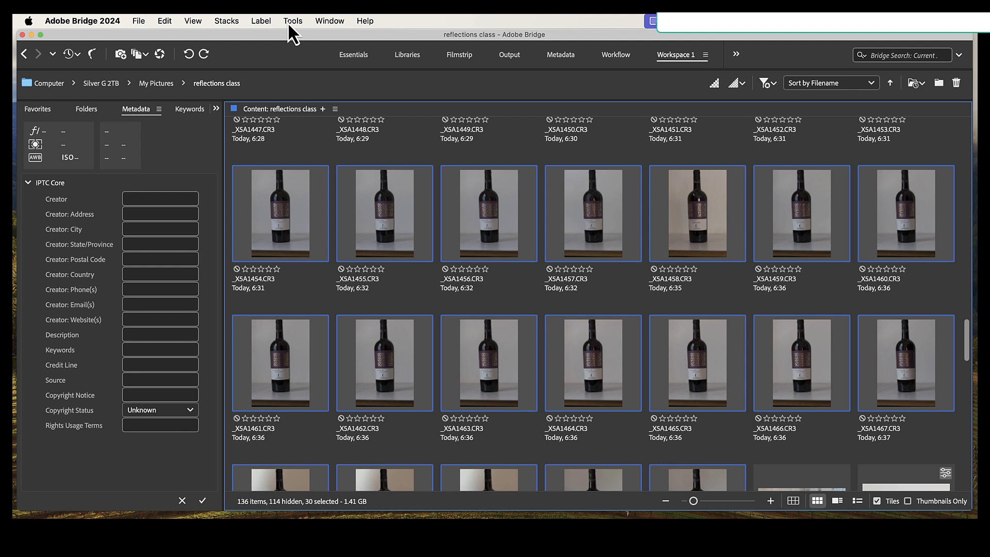
# Bring up Bridge's Tools menu to hand the thirty bottle shots to Photoshop as layers
pyautogui.click(291, 20)
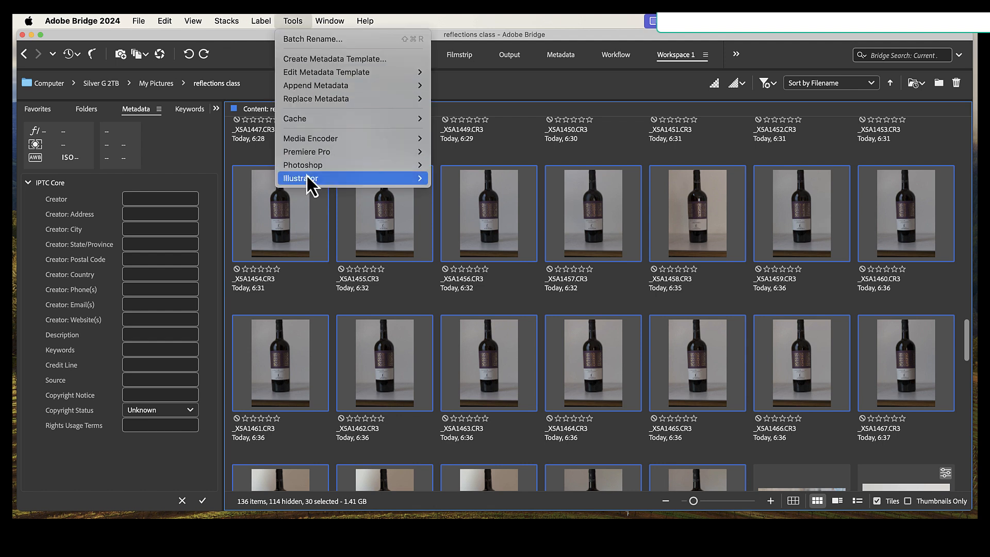
pyautogui.moveTo(302, 164)
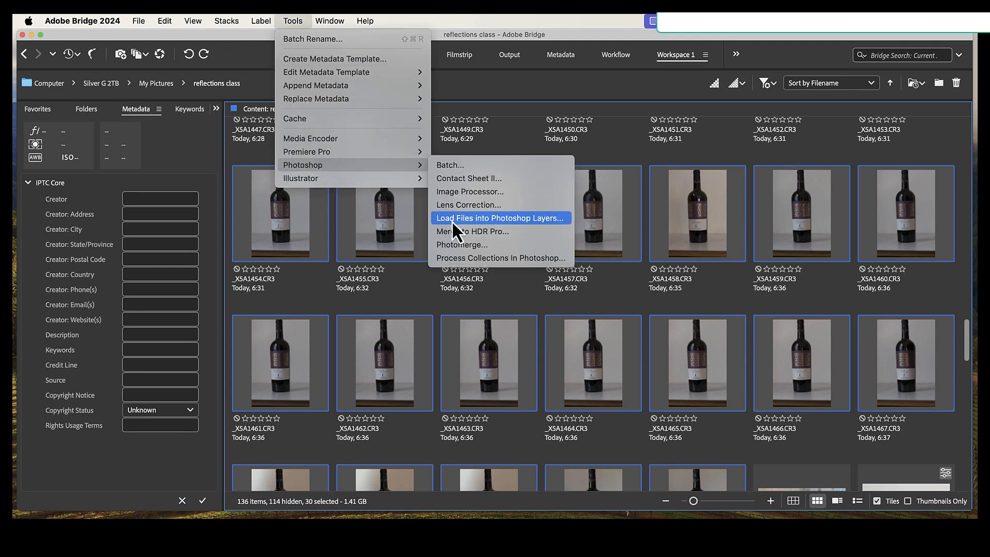
pyautogui.moveTo(262, 48)
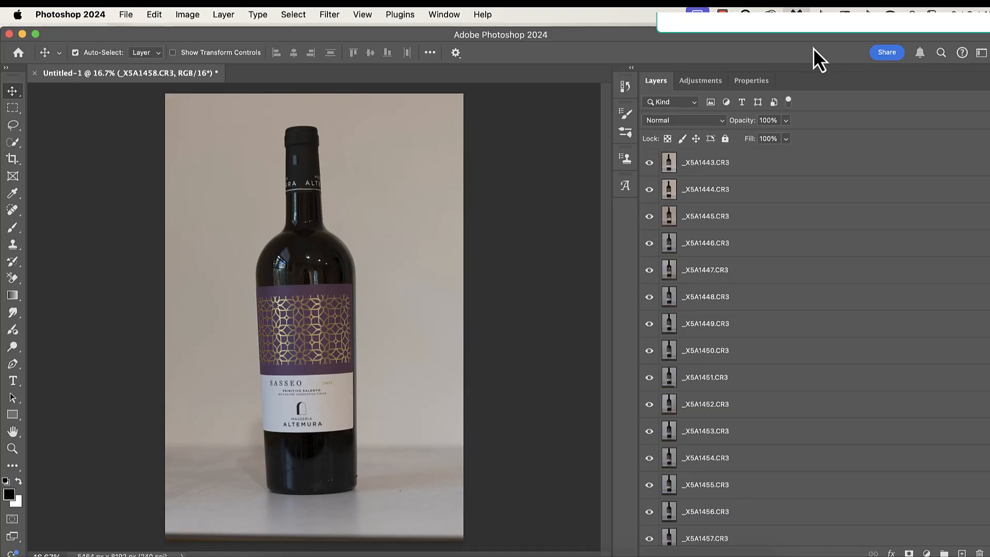
# Select _X5A1445 then the top layer _X5A1443 in the stacked bottle document's Layers panel
pyautogui.click(704, 162)
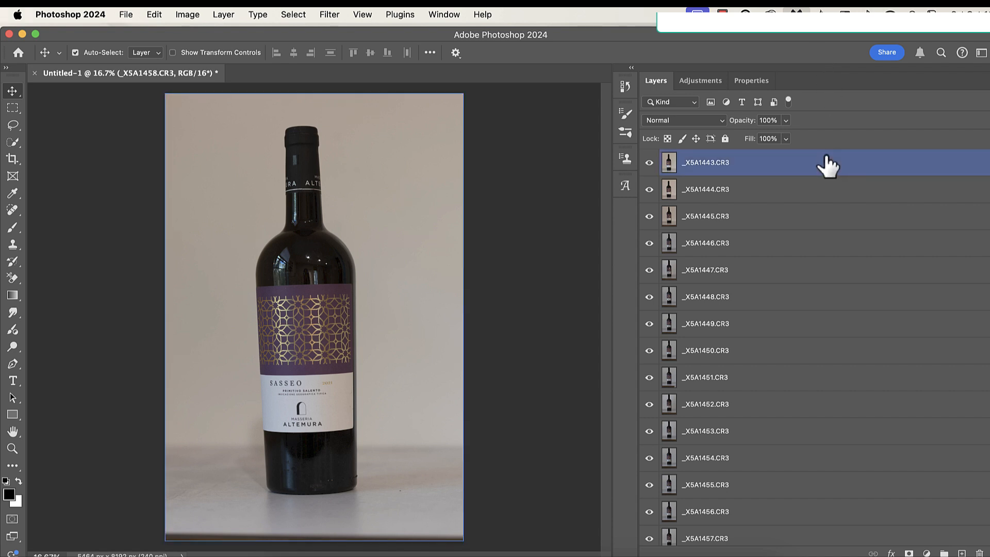
pyautogui.moveTo(716, 173)
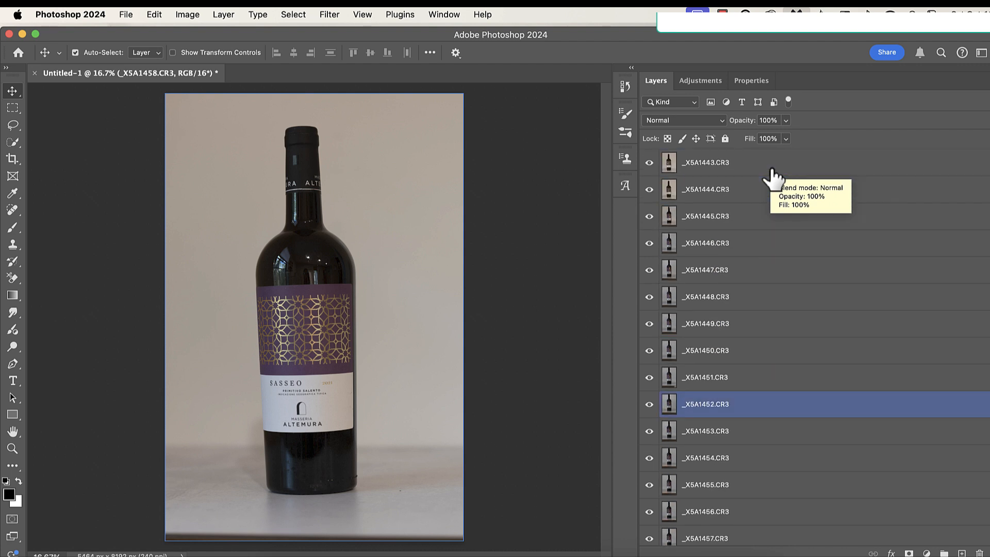
pyautogui.moveTo(584, 88)
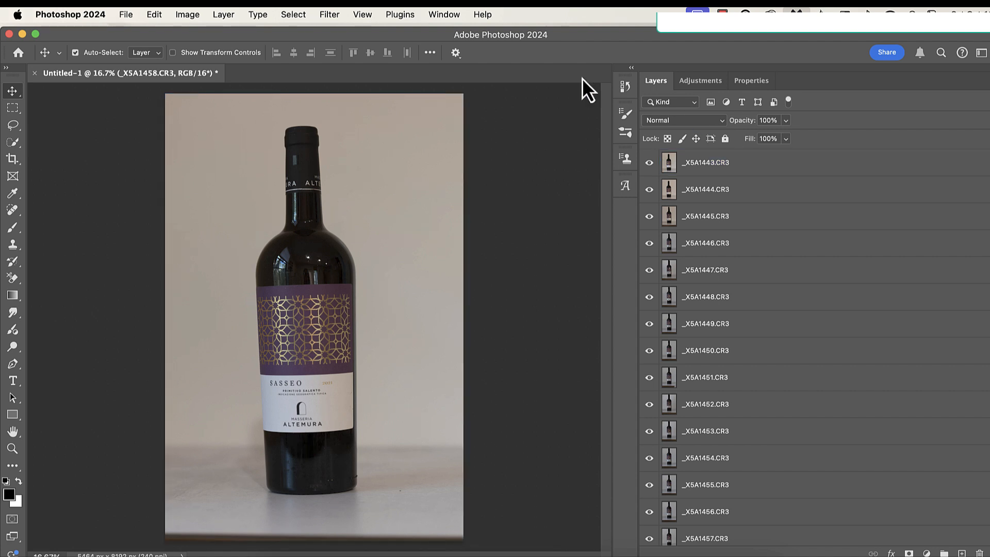
pyautogui.moveTo(450, 24)
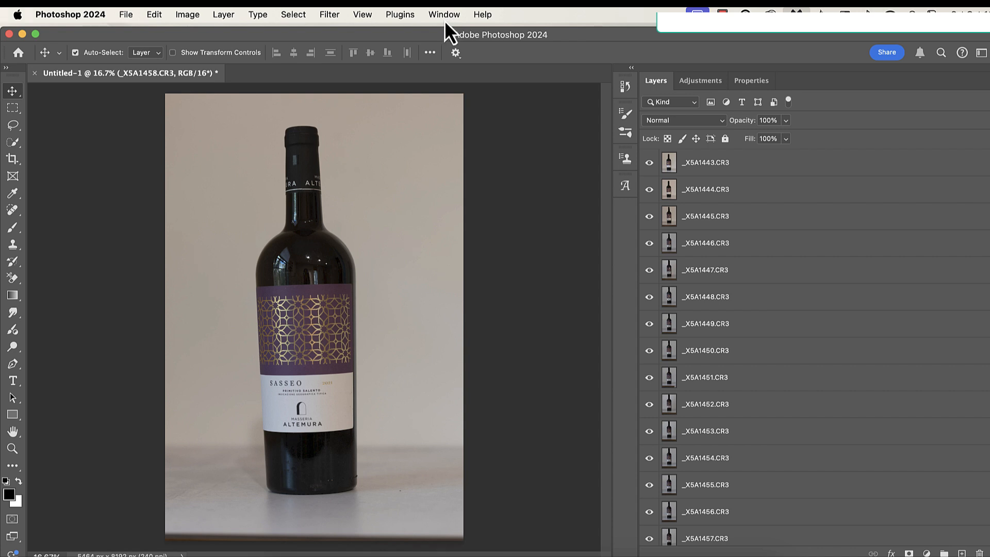
pyautogui.click(443, 13)
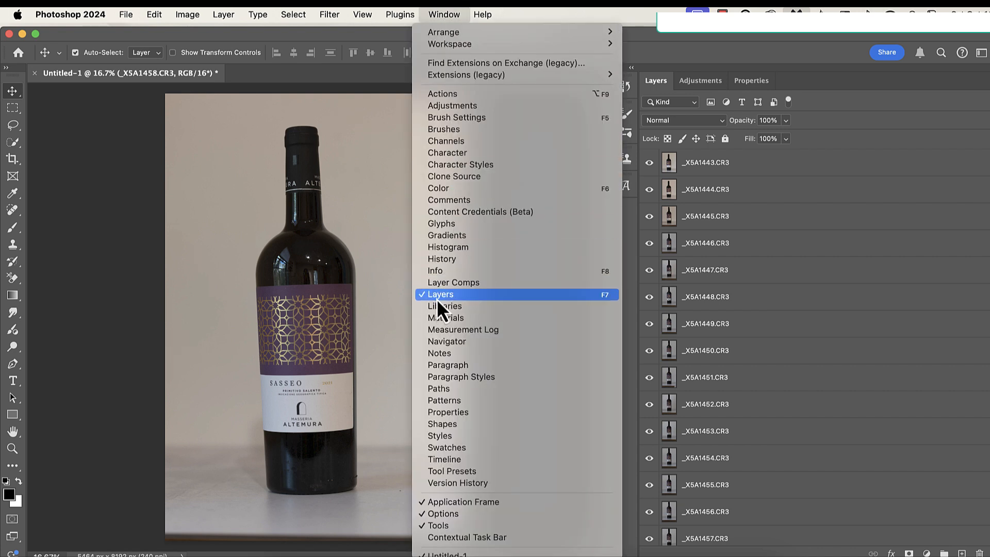
pyautogui.moveTo(713, 49)
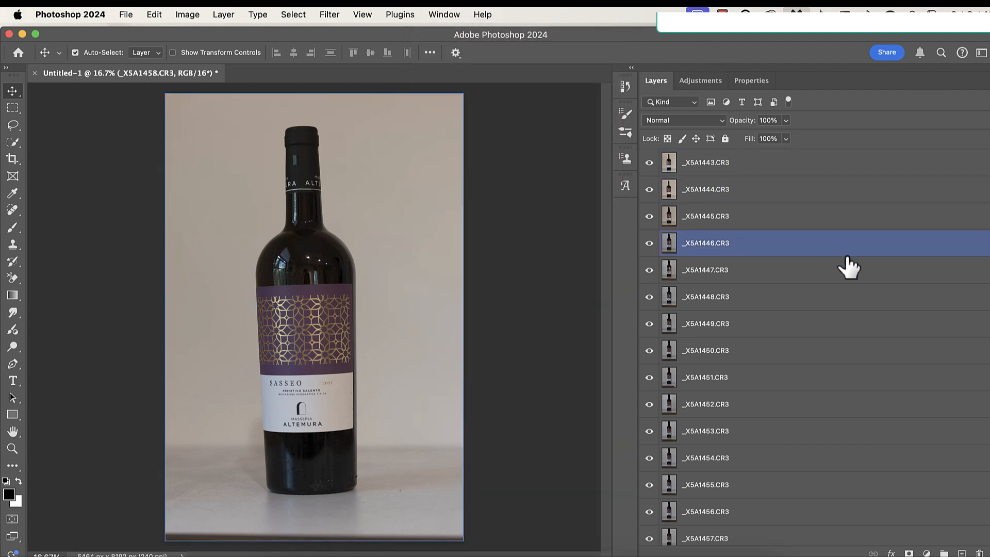
pyautogui.click(705, 457)
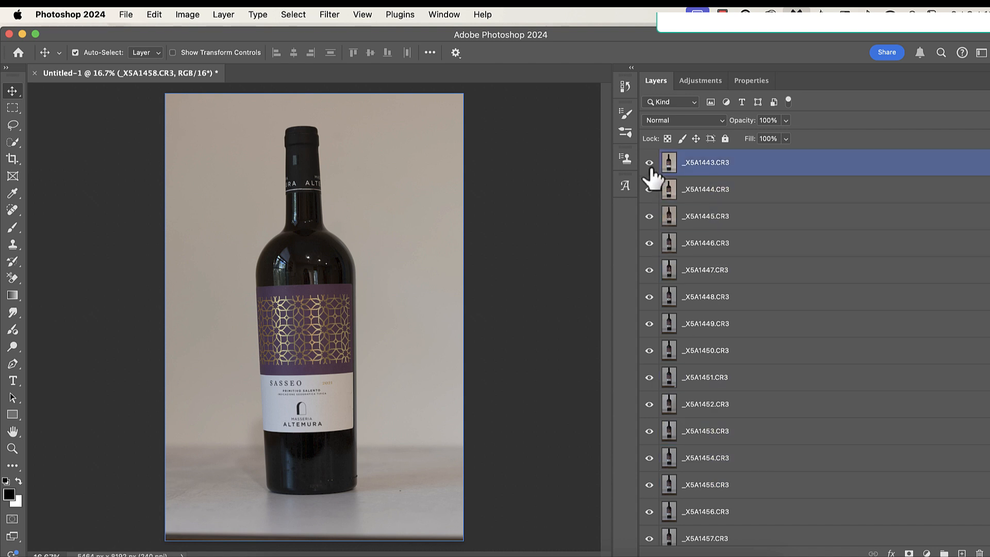
pyautogui.moveTo(648, 163)
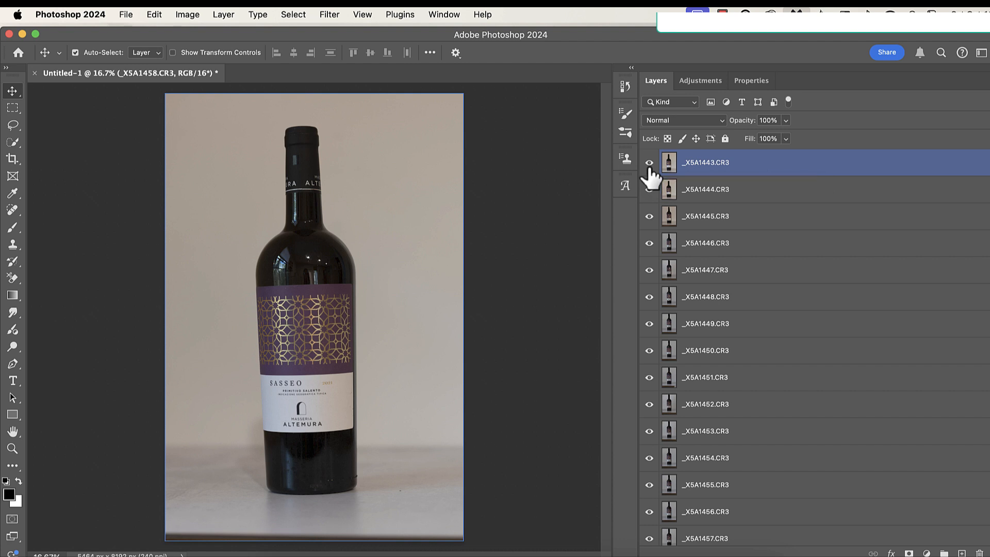
pyautogui.click(705, 215)
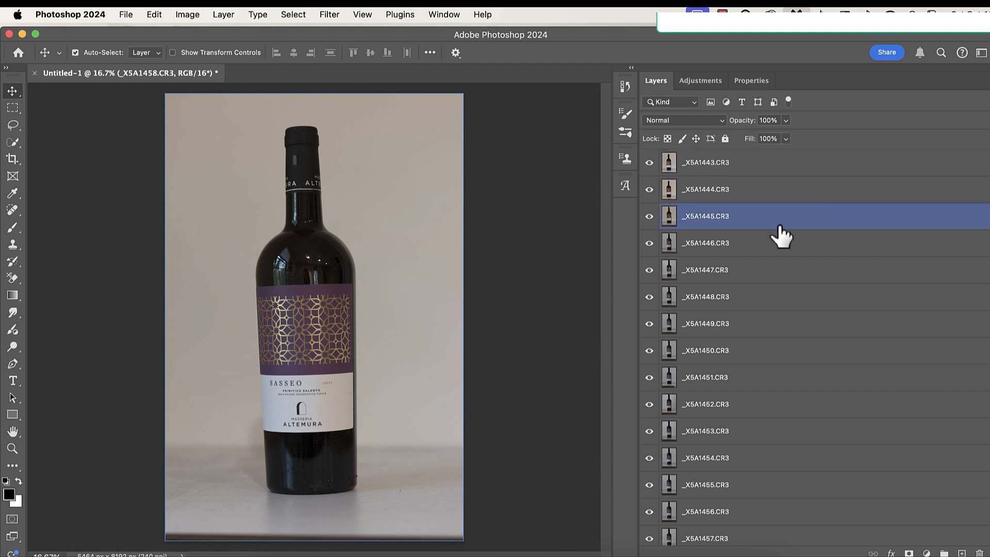
pyautogui.click(705, 162)
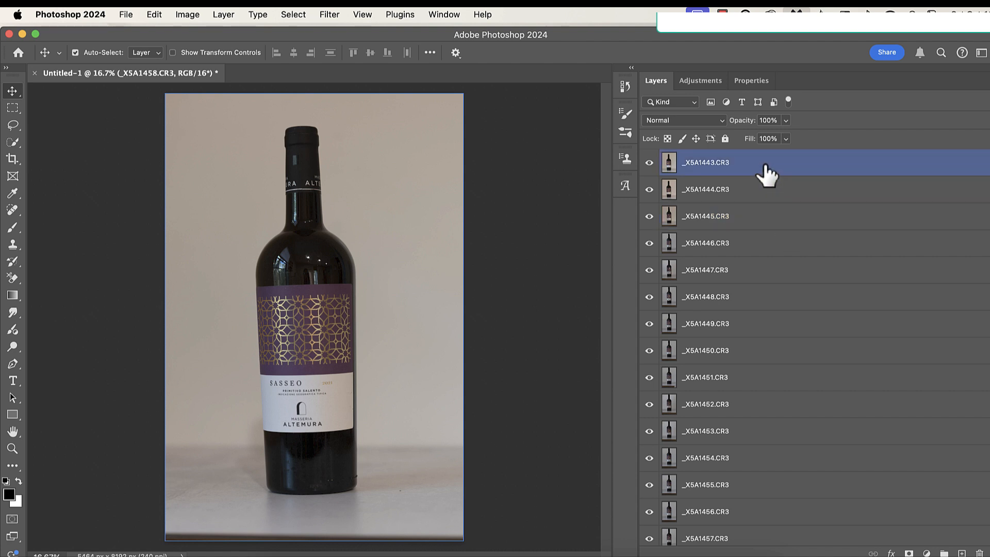
# Scroll the Layers panel down toward the last layer _X5A1472
pyautogui.scroll(-3)
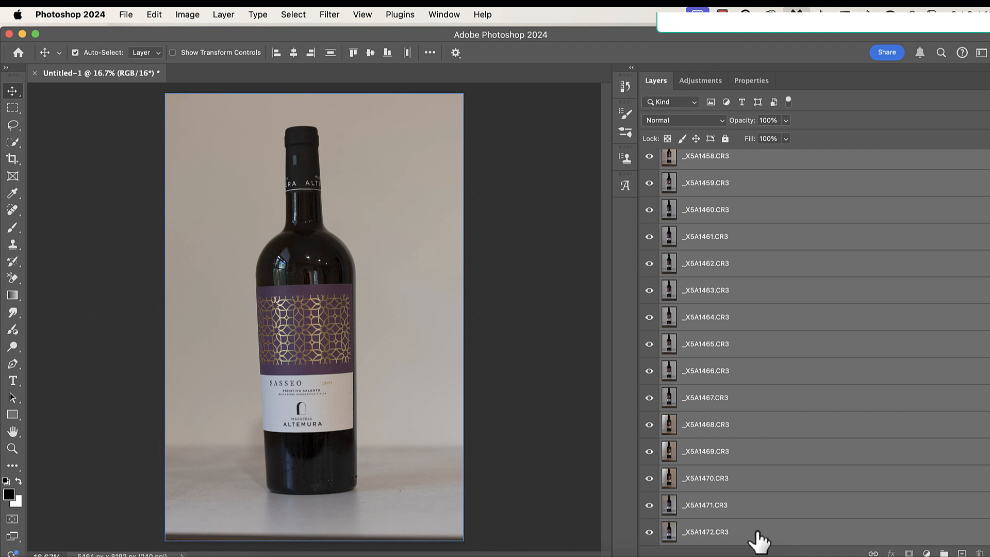
pyautogui.moveTo(719, 137)
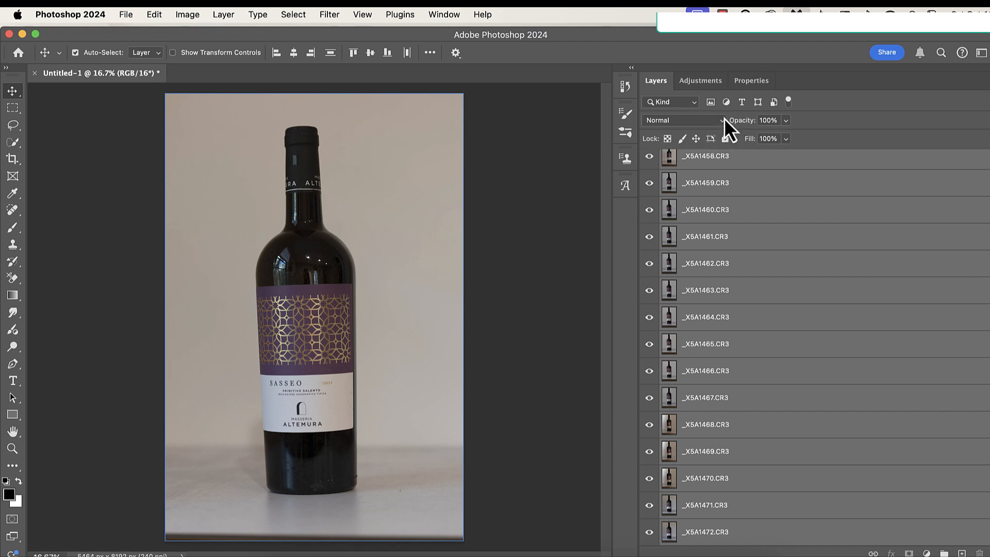
pyautogui.moveTo(647, 142)
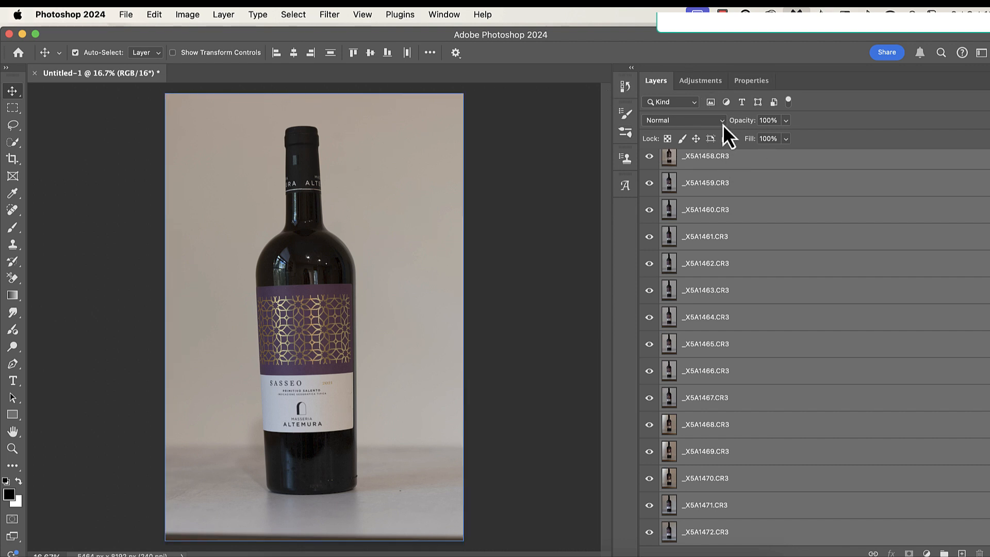
# Set the selected bottle layers' blend mode to Darken
pyautogui.click(683, 119)
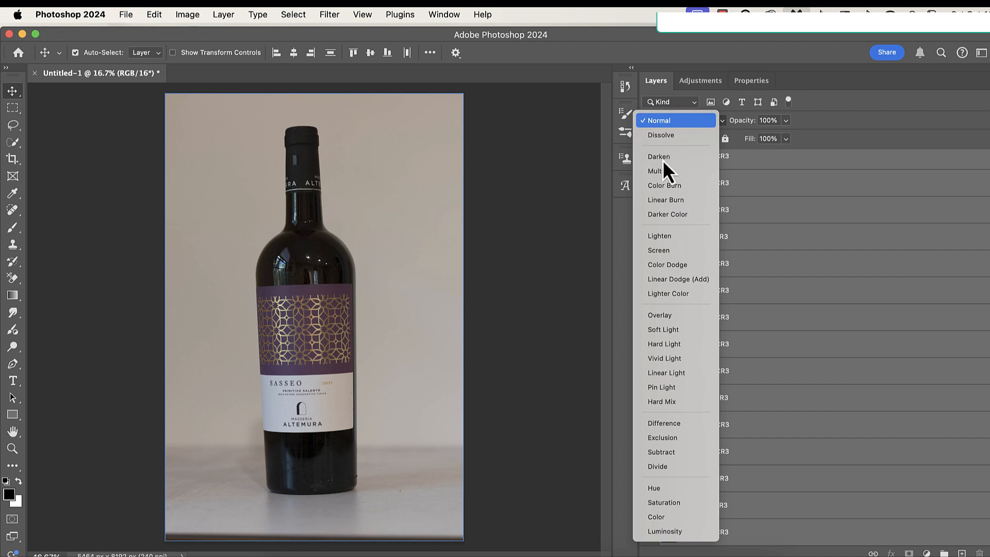
pyautogui.click(658, 156)
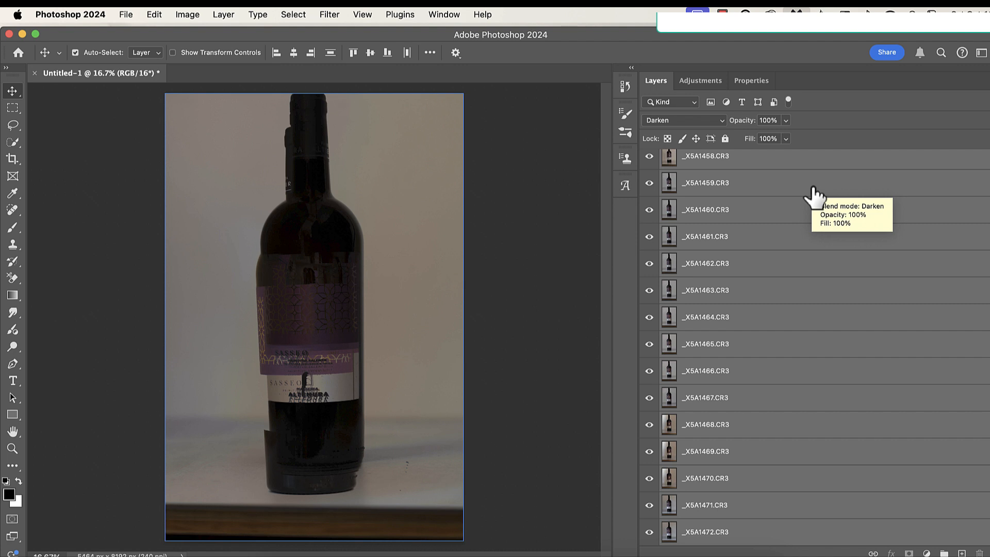
pyautogui.moveTo(814, 196)
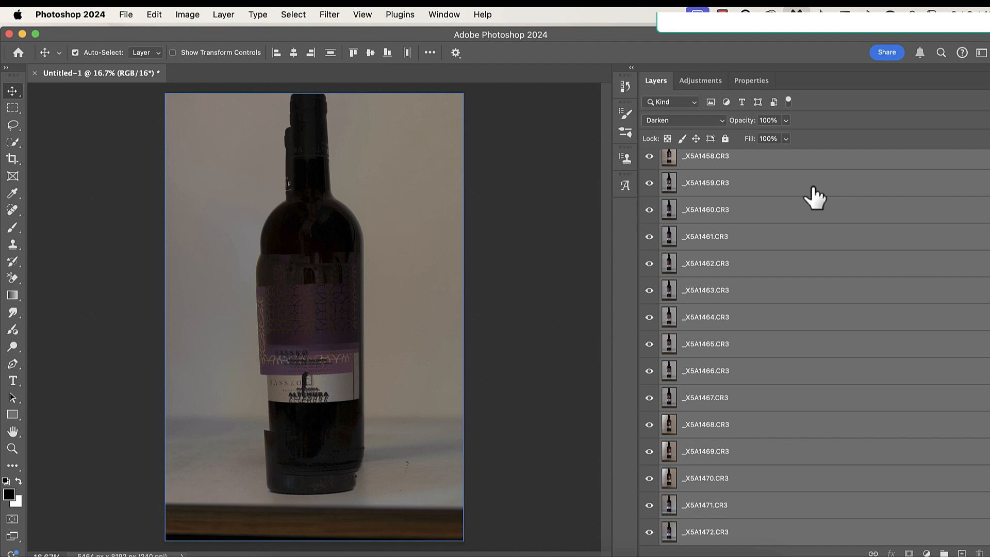
pyautogui.moveTo(589, 291)
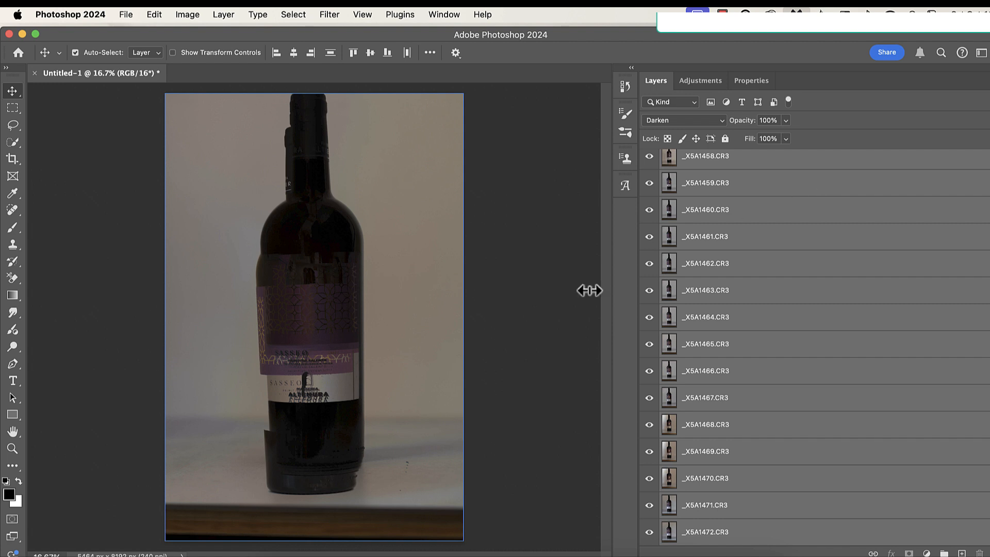
pyautogui.moveTo(369, 328)
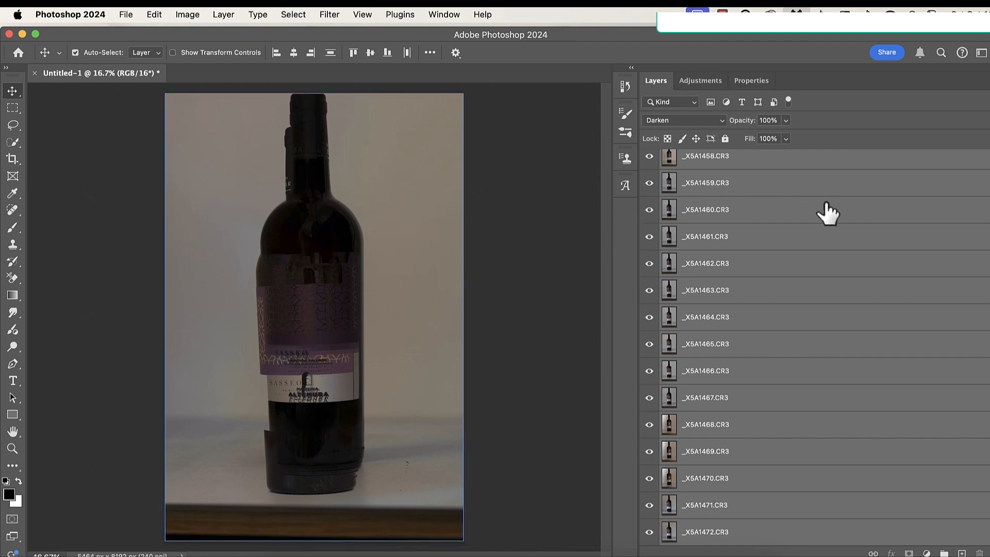
# Hide the misaligned top layers _X5A1443 through _X5A1448
pyautogui.scroll(-3)
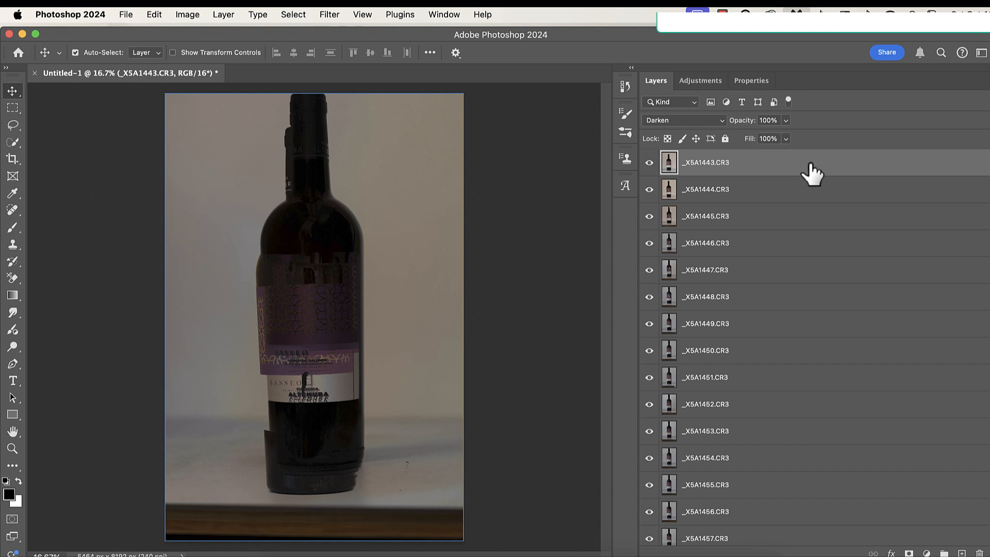
pyautogui.moveTo(683, 173)
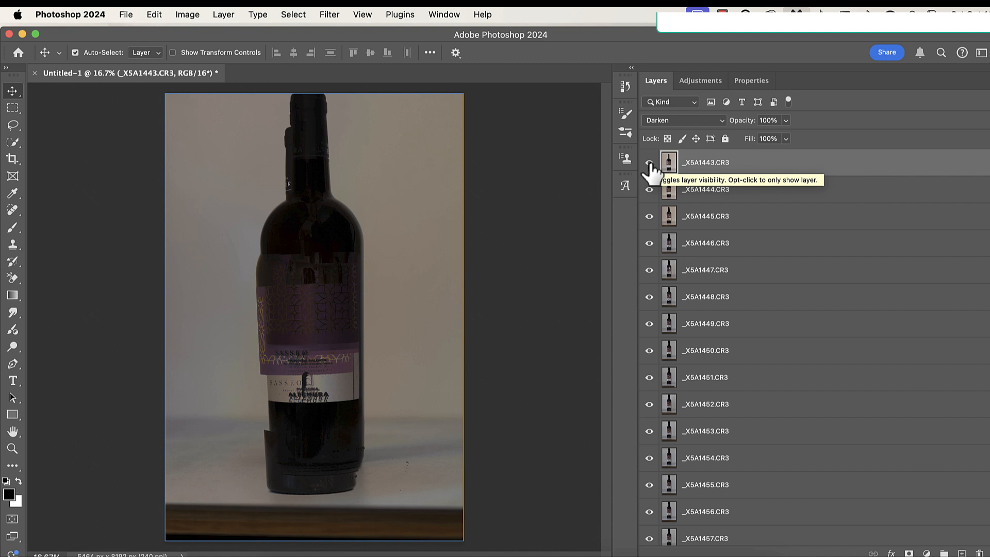
pyautogui.click(648, 162)
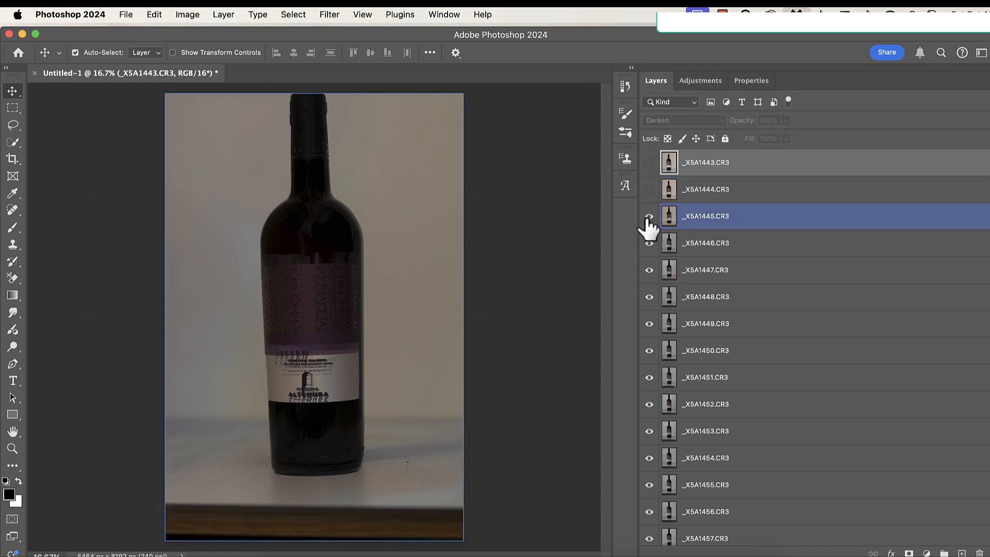
pyautogui.click(648, 216)
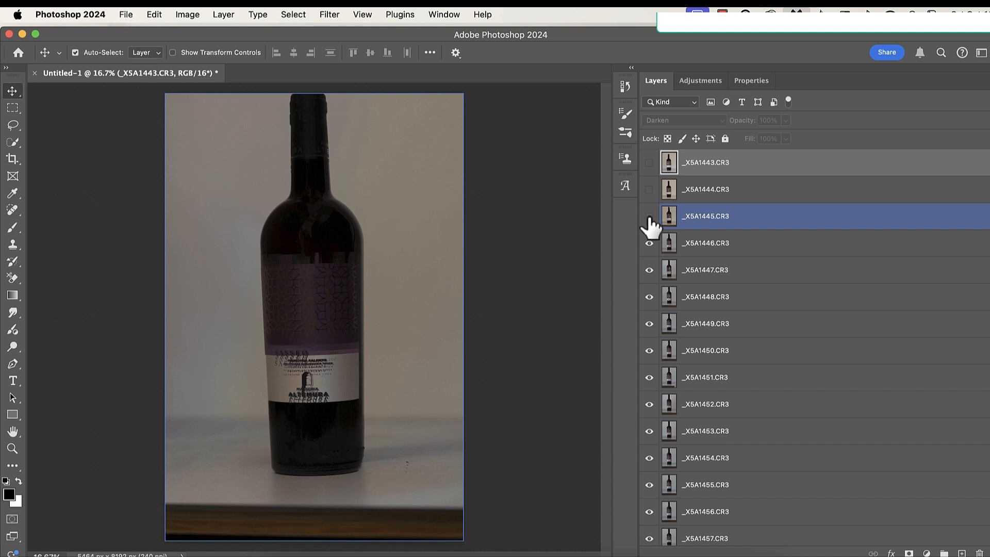
pyautogui.click(705, 242)
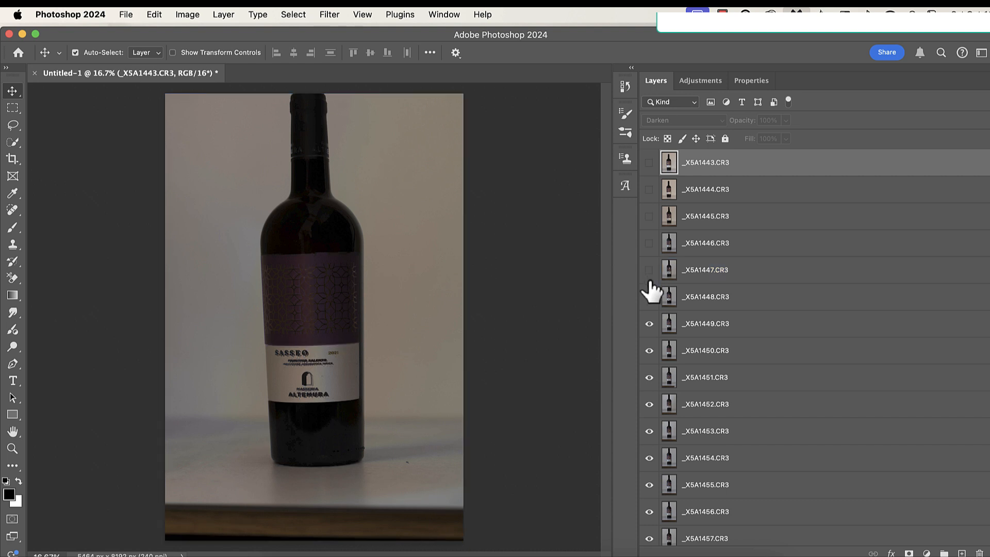
pyautogui.click(705, 297)
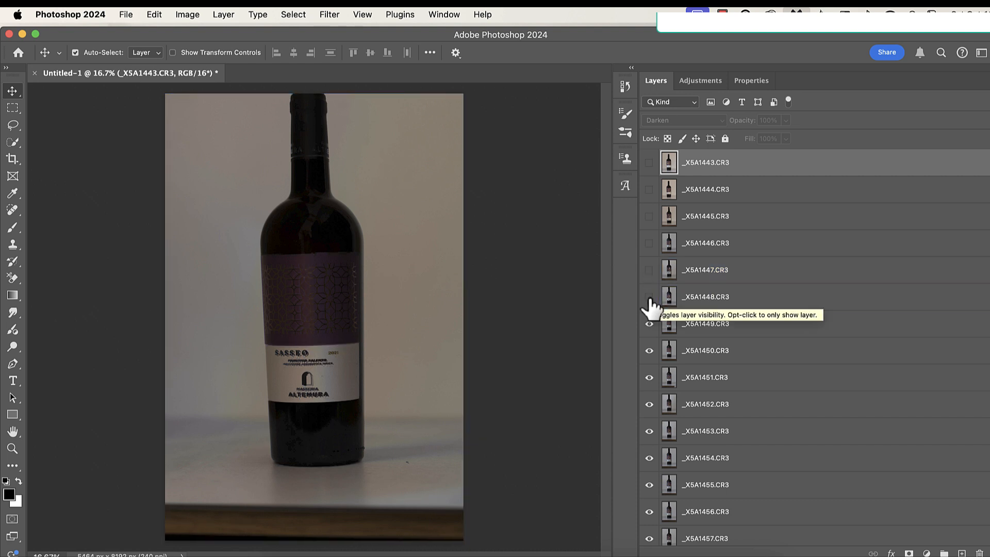
pyautogui.click(704, 323)
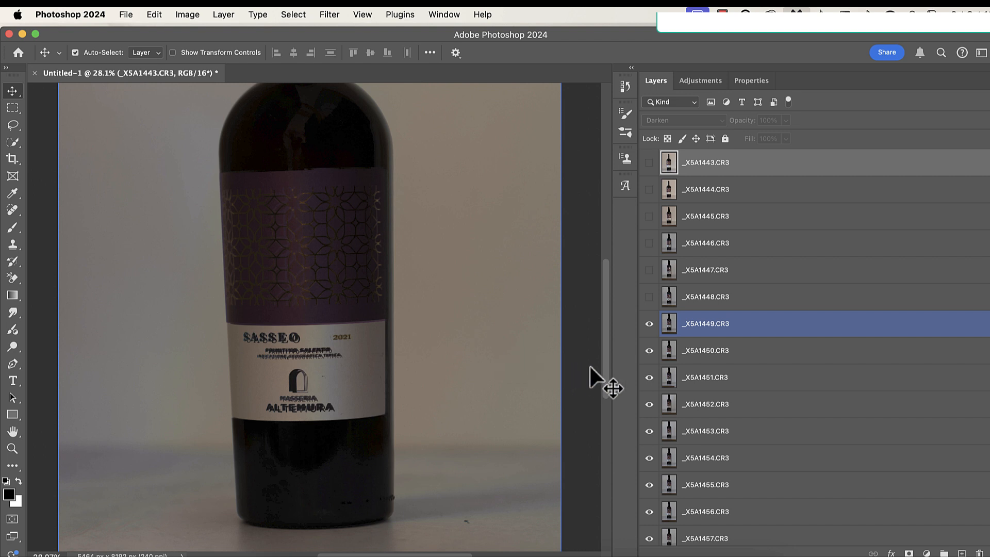
pyautogui.click(704, 350)
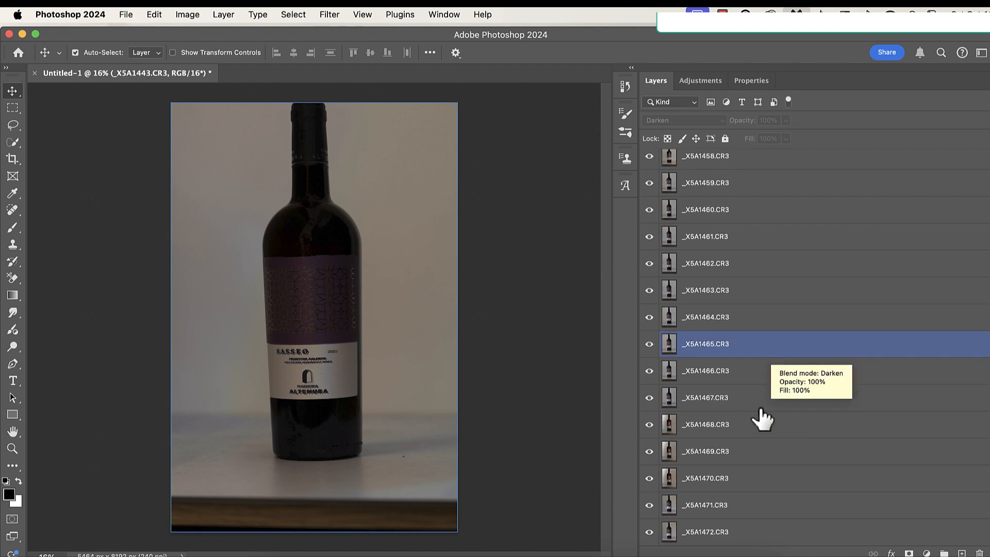
# Hide the lower layers _X5A1458 through _X5A1472, leaving _X5A1449–_X5A1457 visible
pyautogui.click(705, 532)
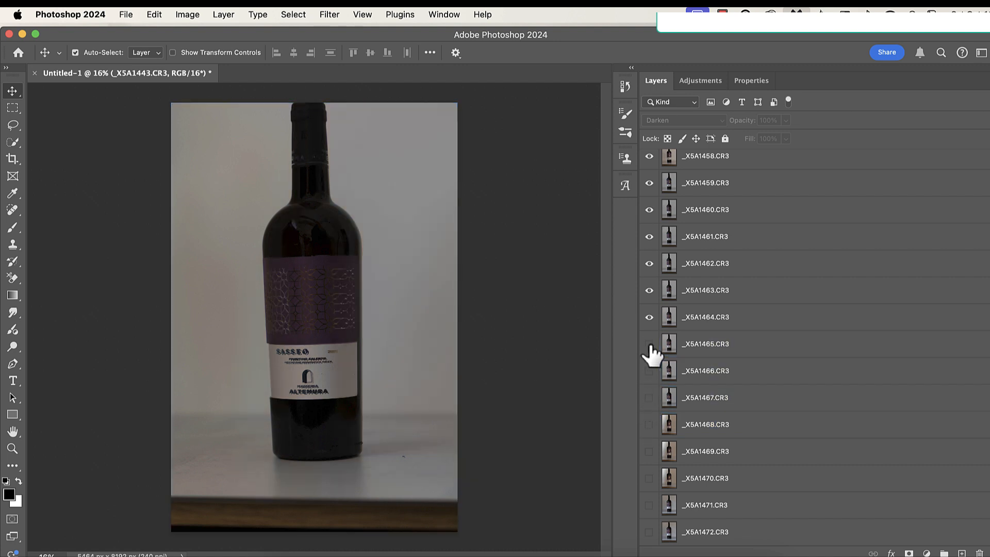
pyautogui.click(705, 290)
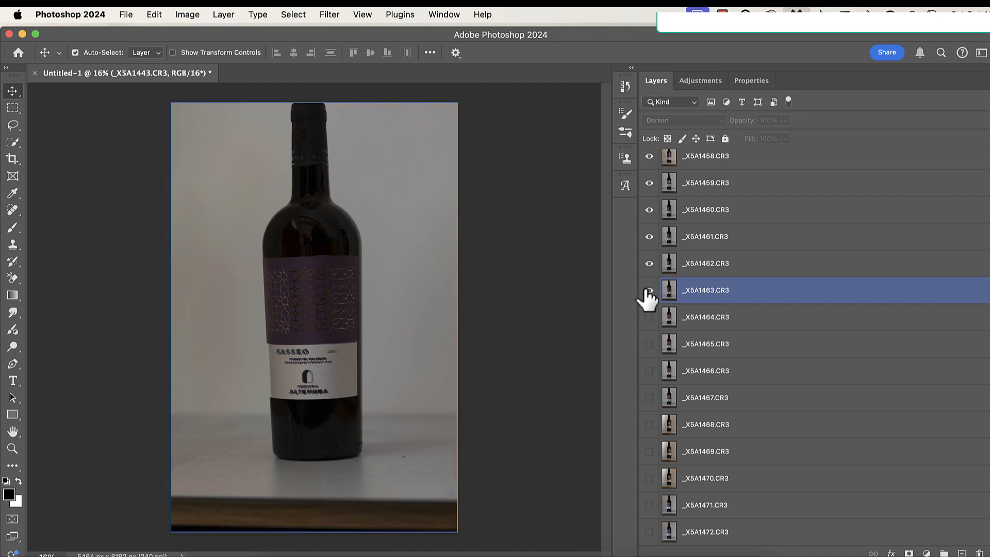
pyautogui.click(706, 263)
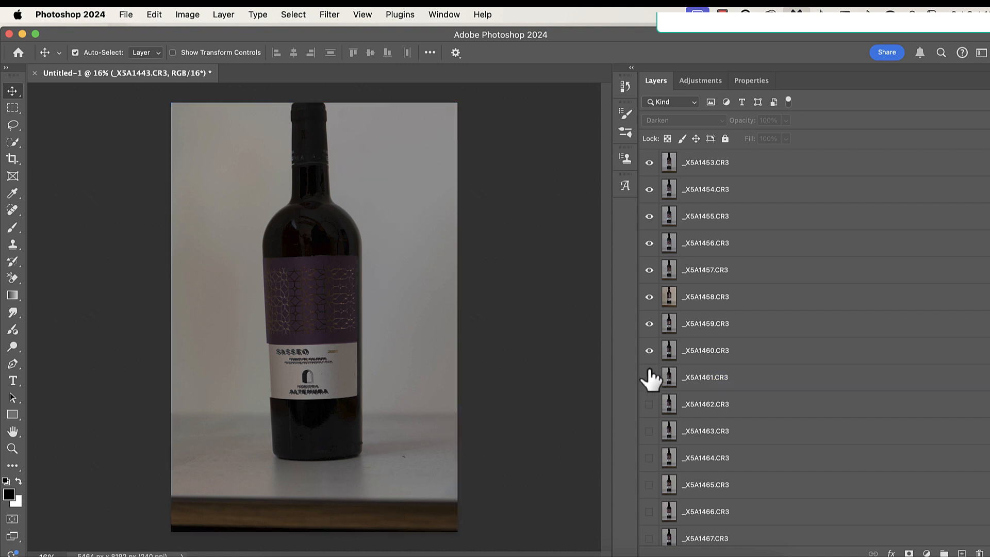
pyautogui.click(705, 323)
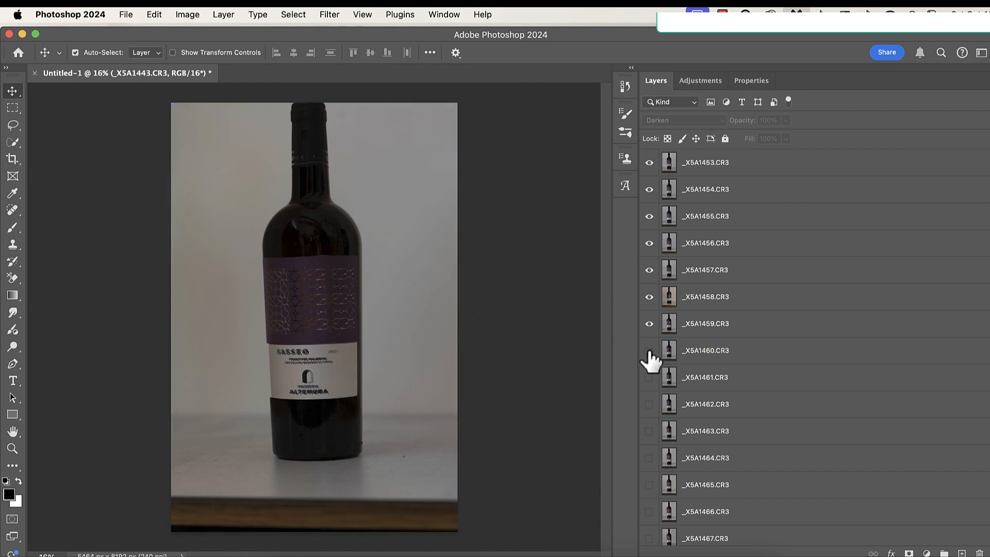
pyautogui.click(705, 323)
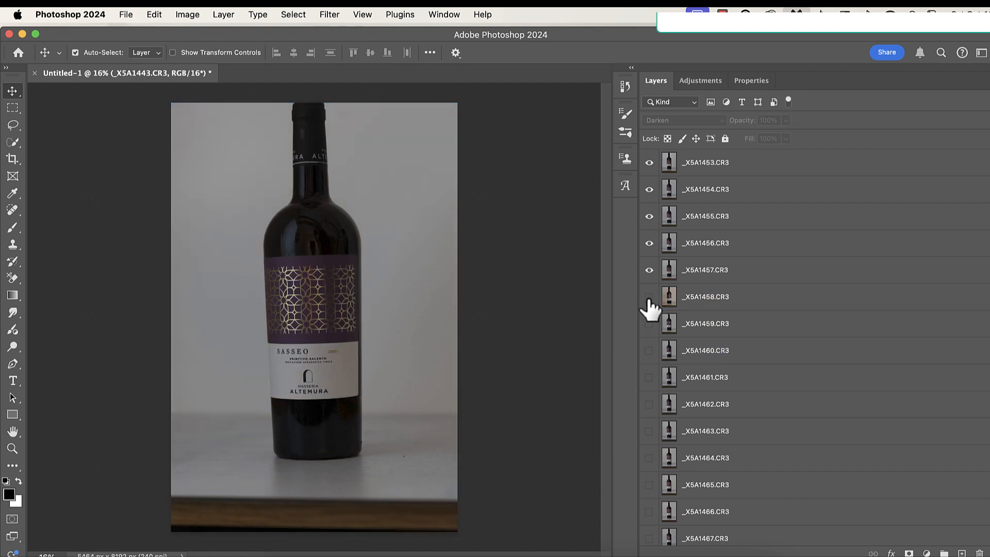
pyautogui.click(704, 270)
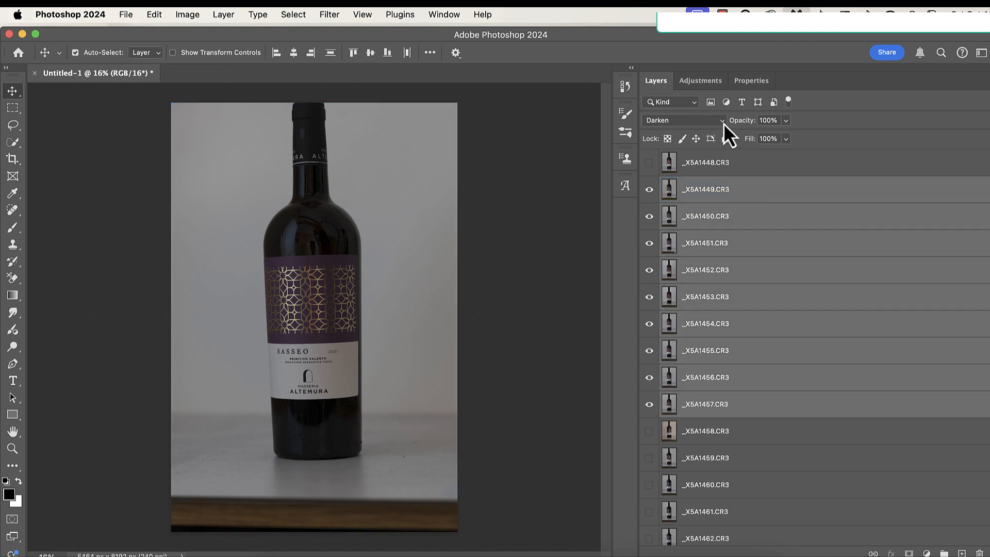
# Keep Darken blending and hide _X5A1449 and the layers below it through _X5A1453
pyautogui.click(681, 119)
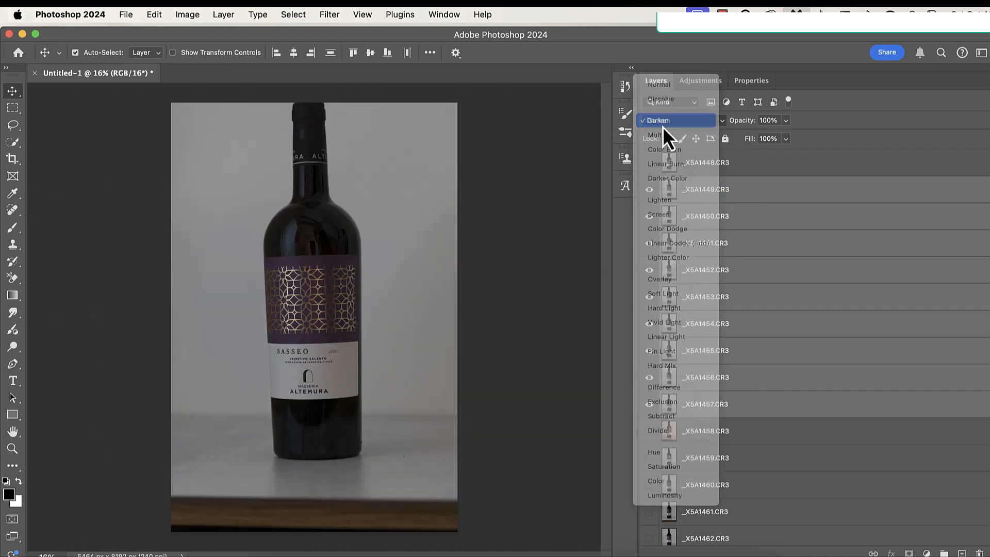
pyautogui.click(660, 120)
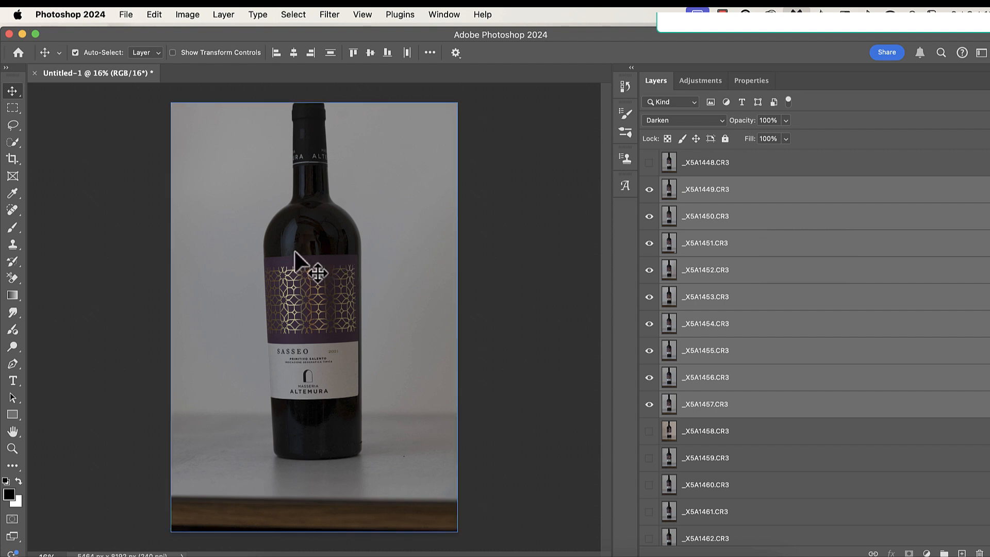
pyautogui.moveTo(296, 302)
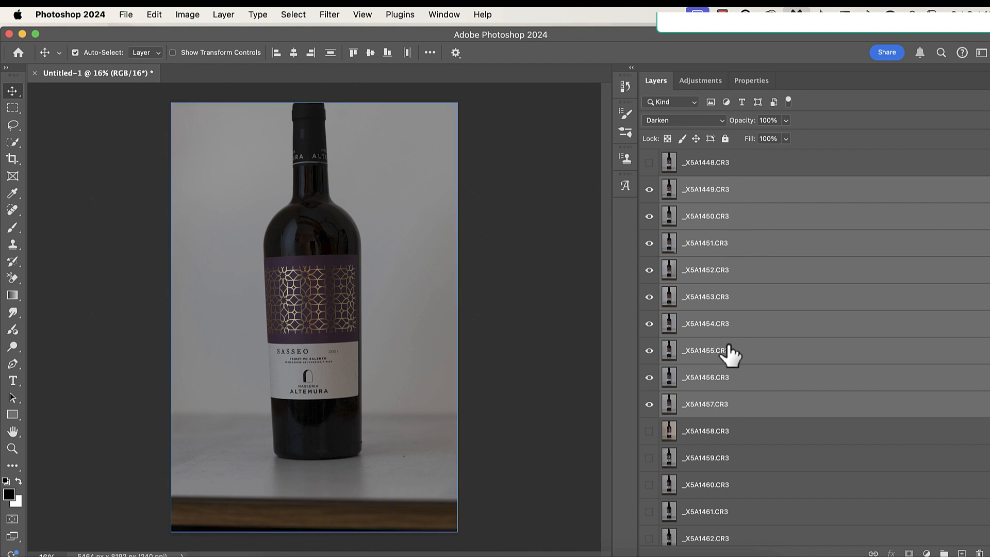
pyautogui.click(648, 189)
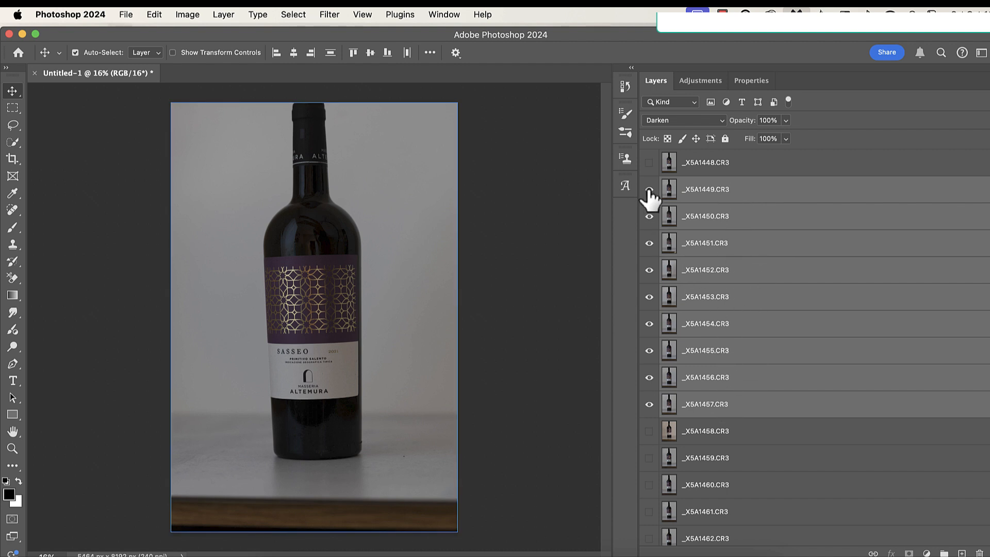
pyautogui.click(648, 216)
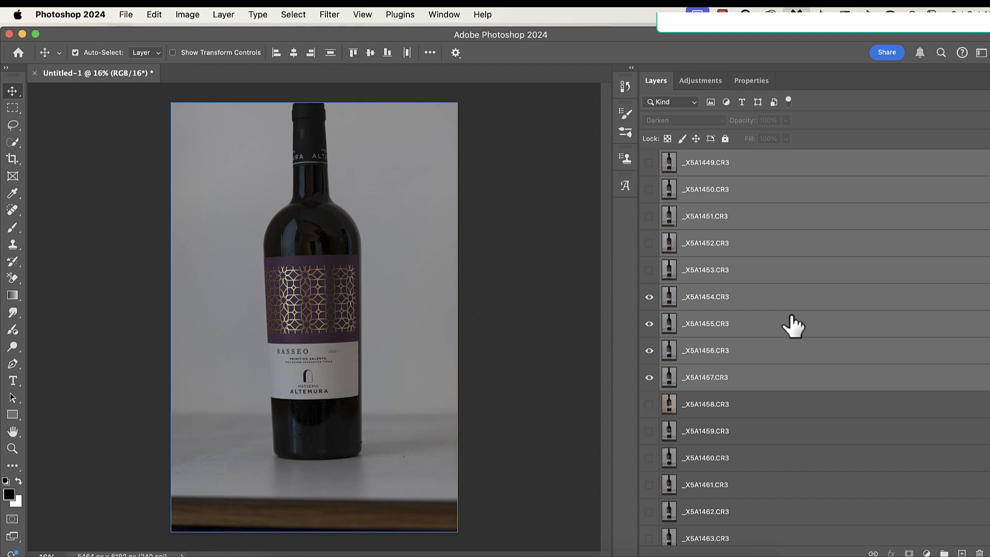
# Hide the earliest frames and show later layers so _X5A1458 through _X5A1472 blend in Darken
pyautogui.scroll(-3)
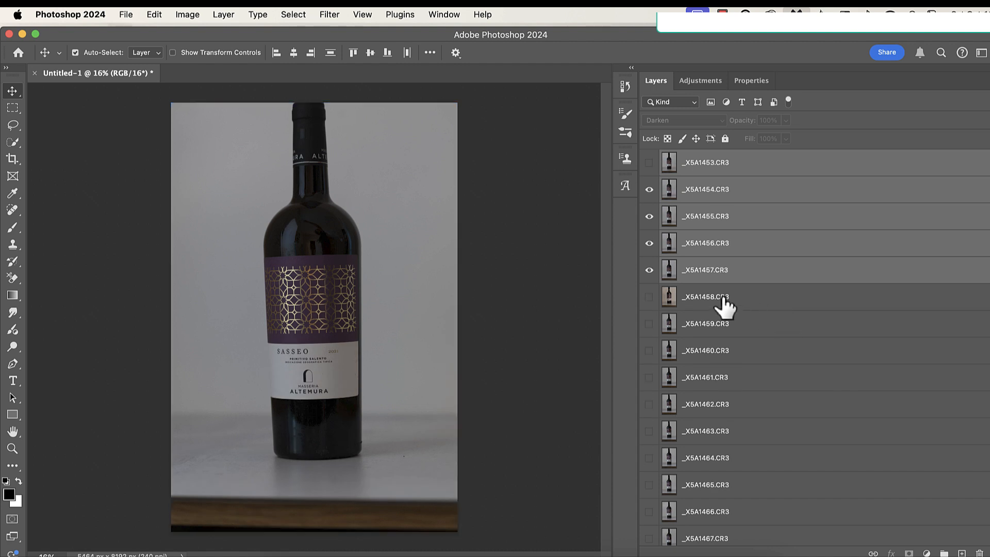
pyautogui.moveTo(705, 297)
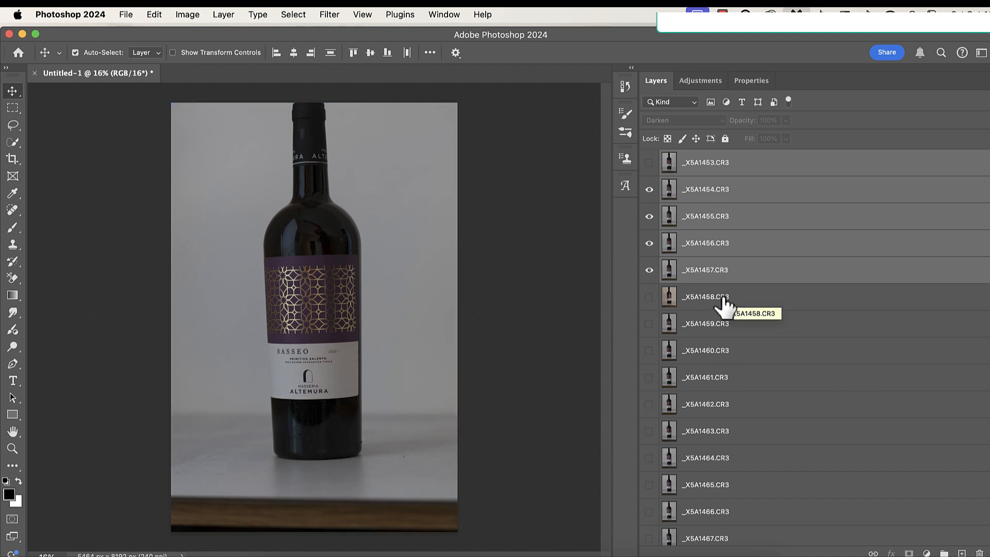
pyautogui.click(705, 296)
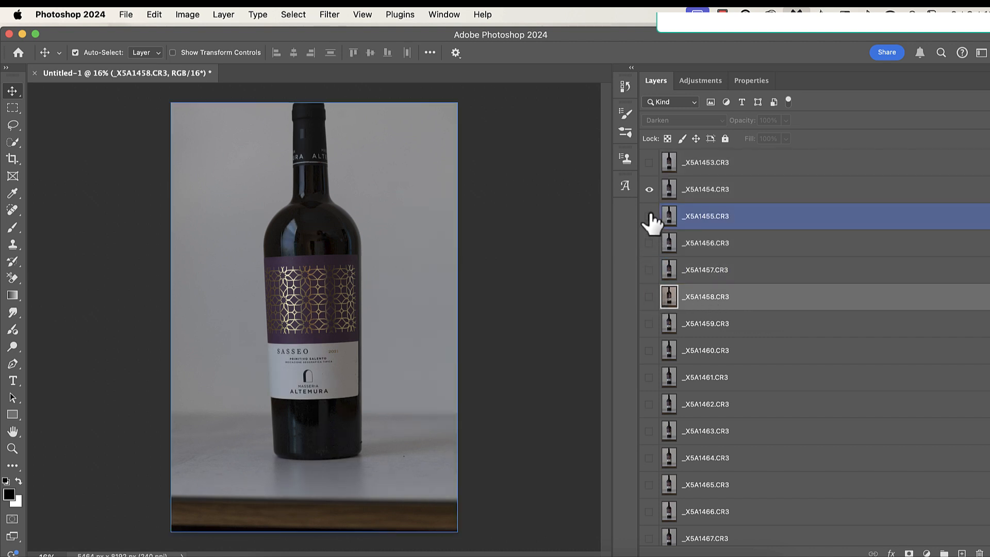
pyautogui.click(649, 189)
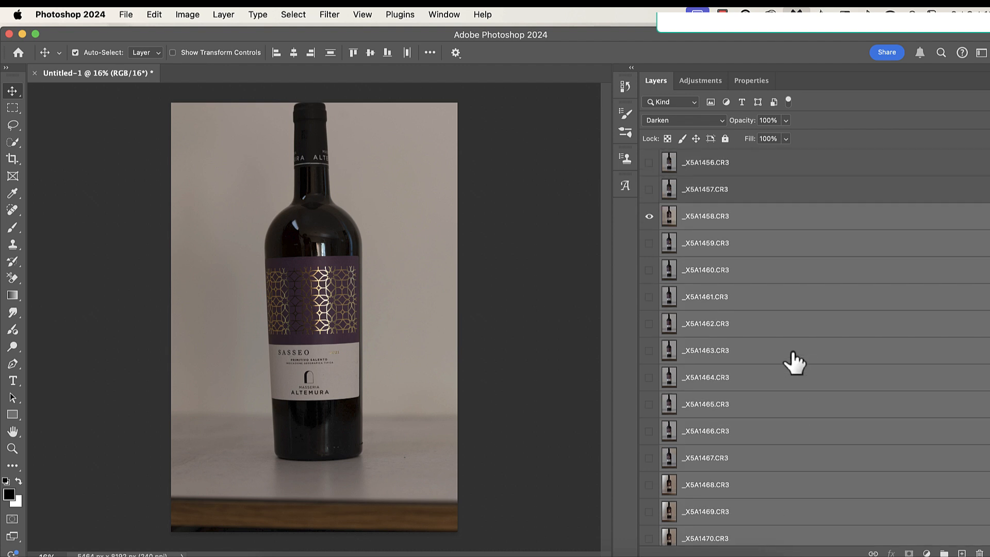
pyautogui.scroll(-3)
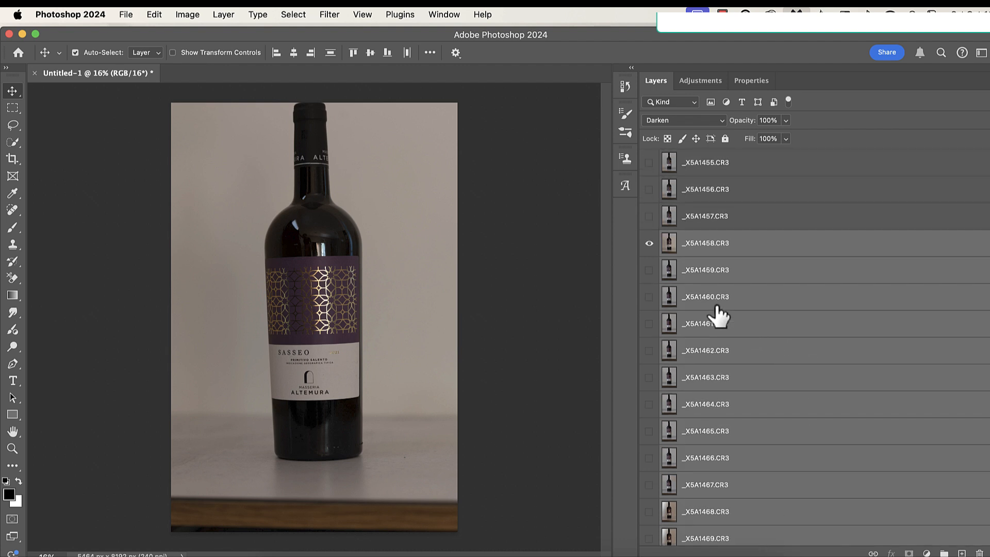
pyautogui.click(647, 269)
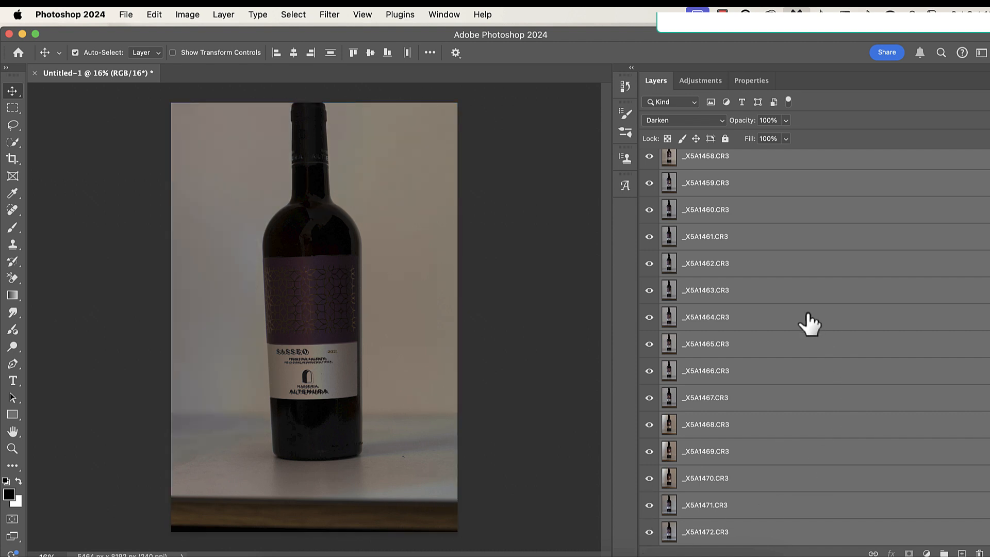
pyautogui.moveTo(810, 320)
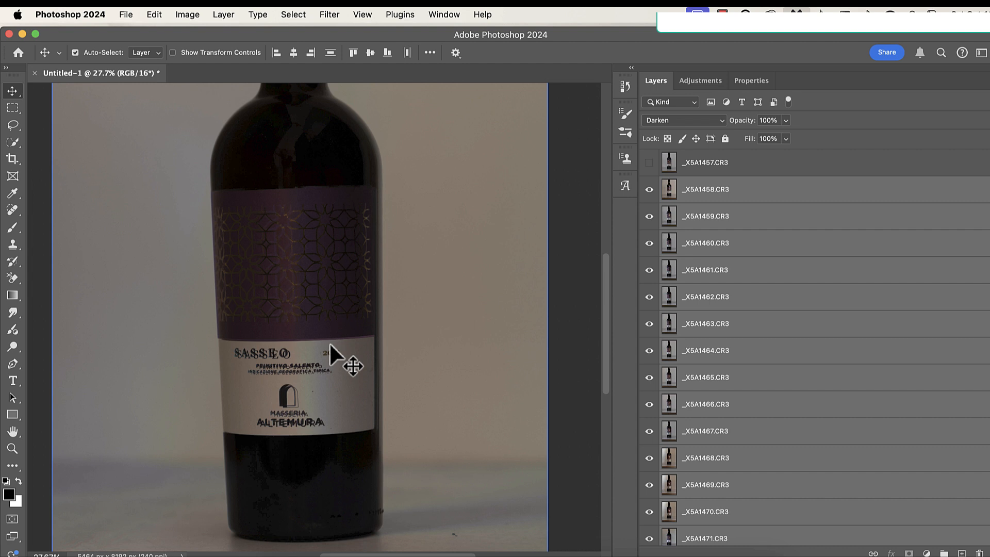
pyautogui.moveTo(597, 321)
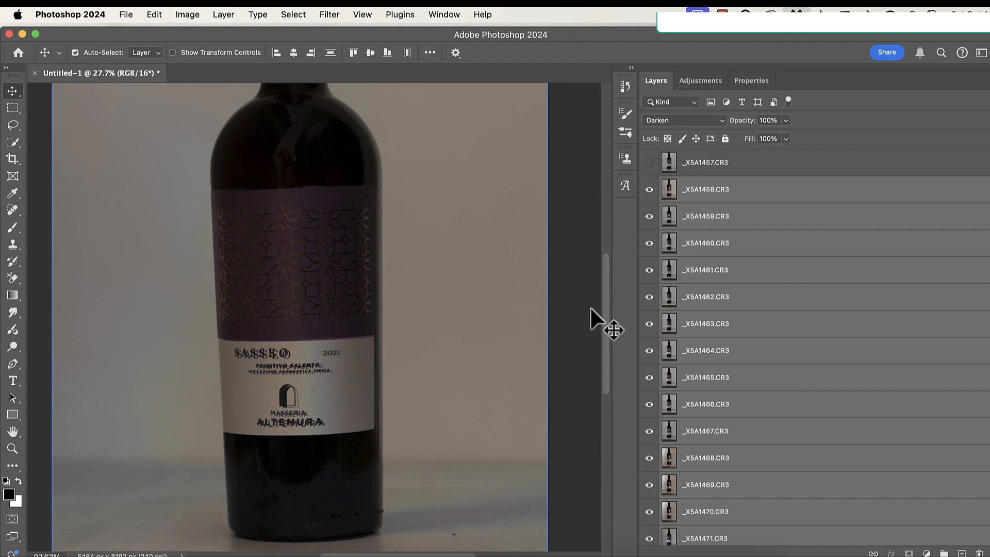
pyautogui.moveTo(594, 330)
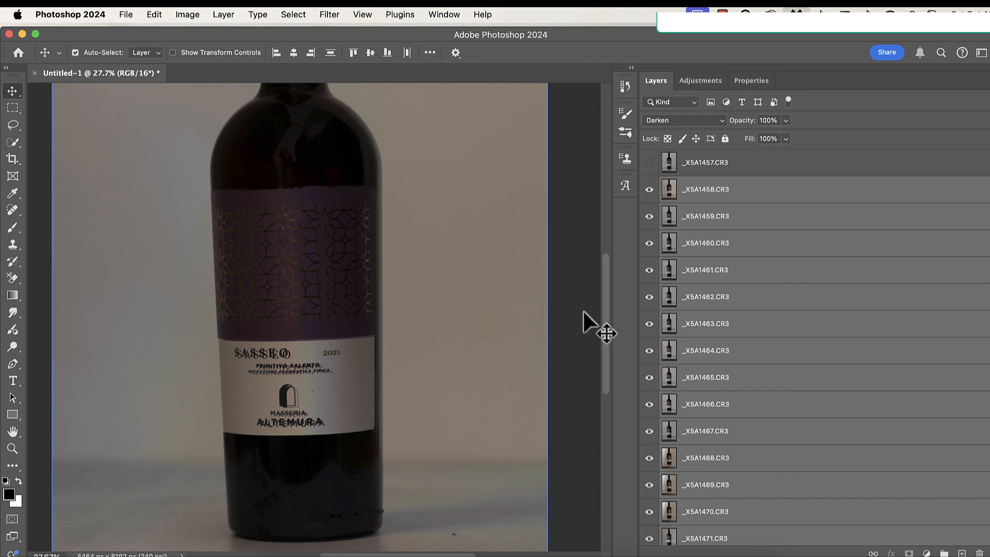
pyautogui.moveTo(787, 277)
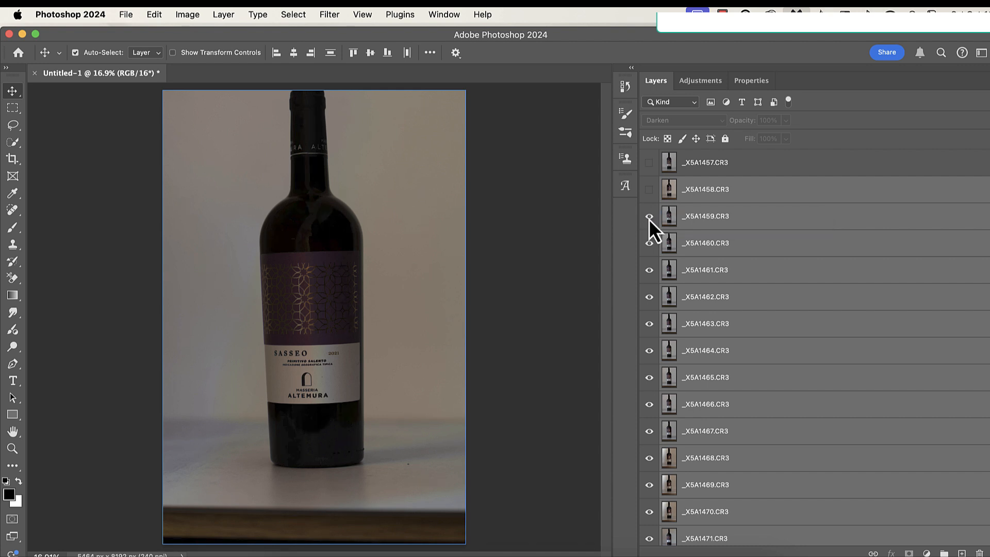
# Hide _X5A1459.CR3 and pick _X5A1460.CR3 as the start of the visible stack
pyautogui.click(649, 216)
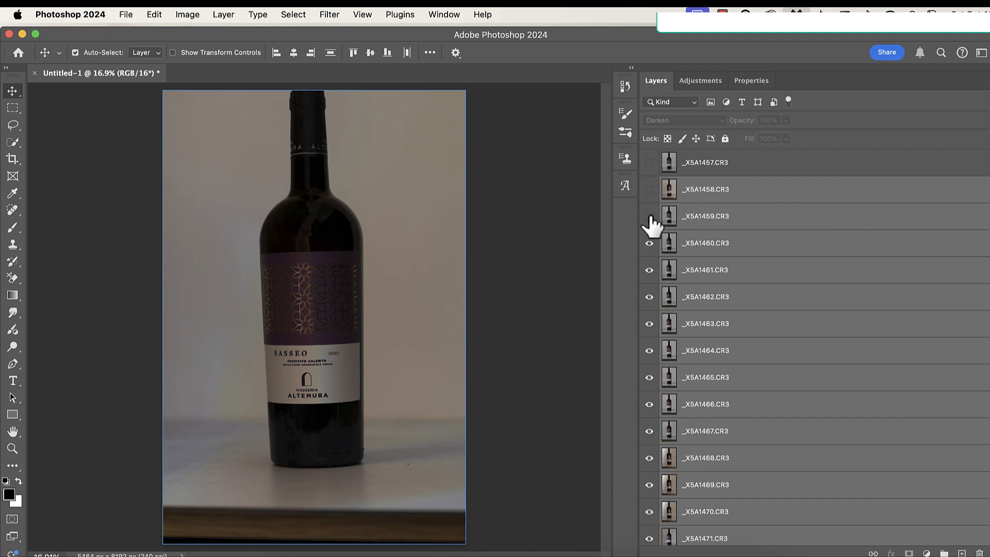
pyautogui.moveTo(797, 243)
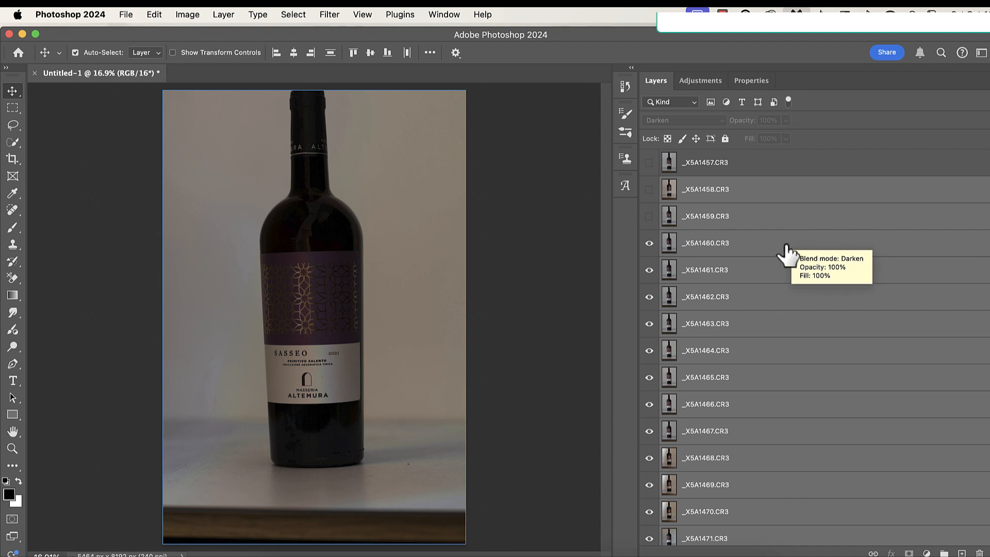
pyautogui.moveTo(751, 253)
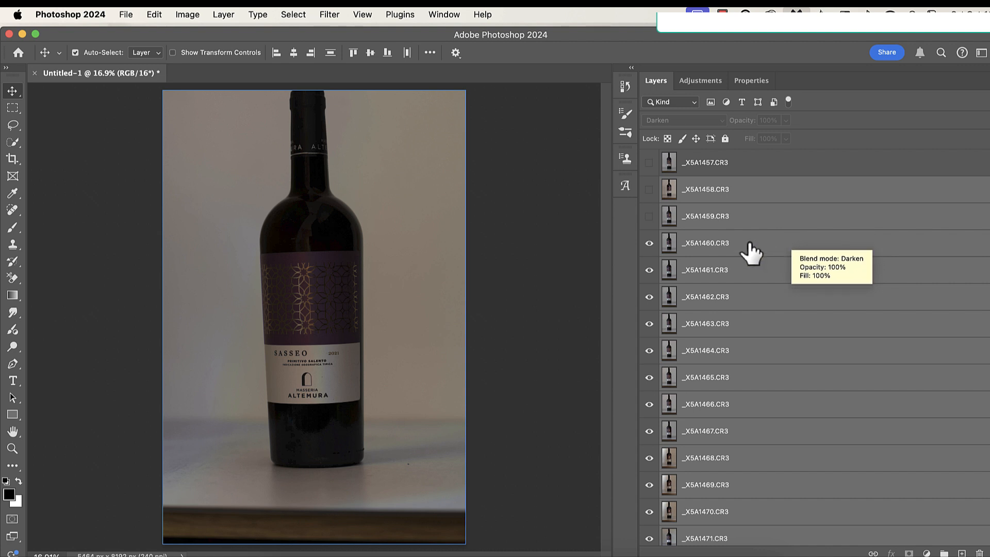
pyautogui.scroll(-3)
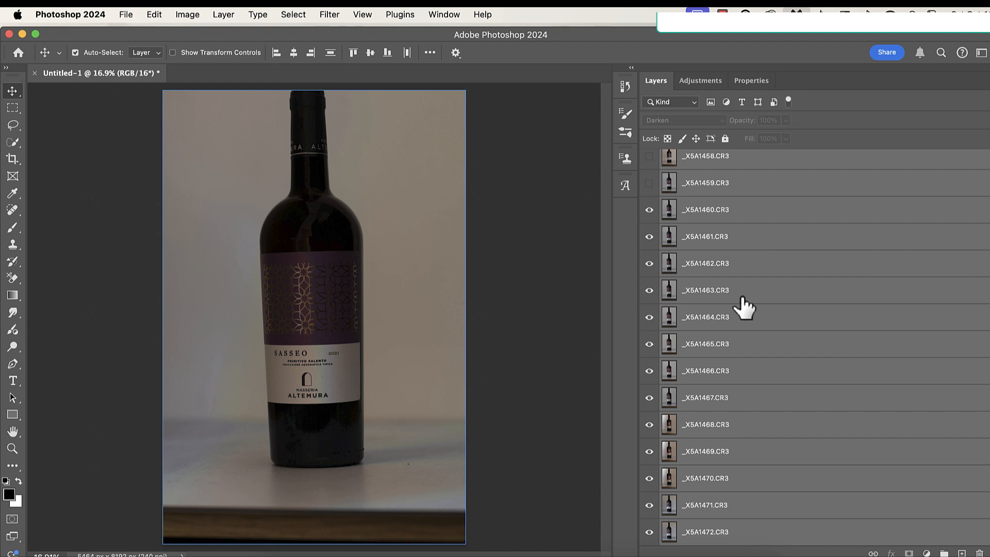
pyautogui.moveTo(788, 318)
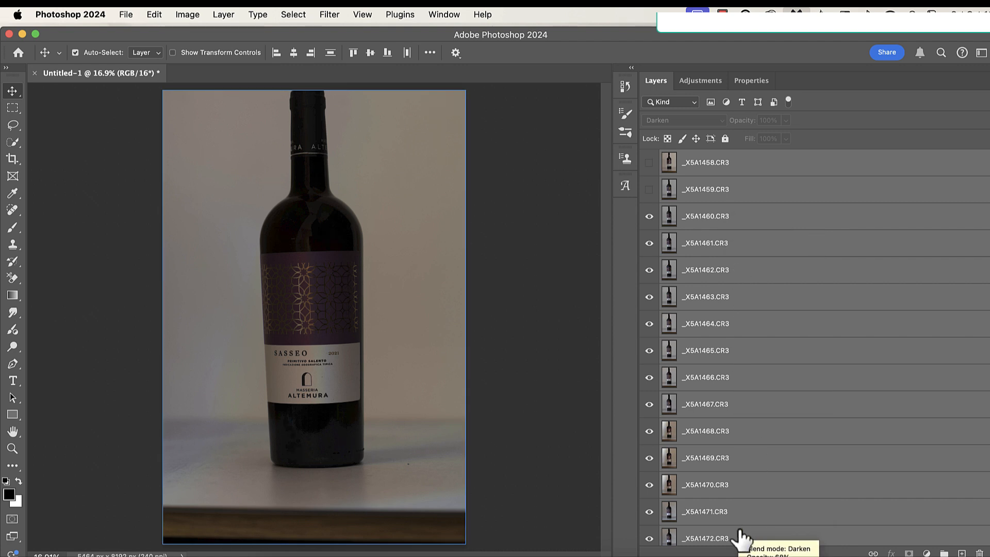
pyautogui.moveTo(748, 508)
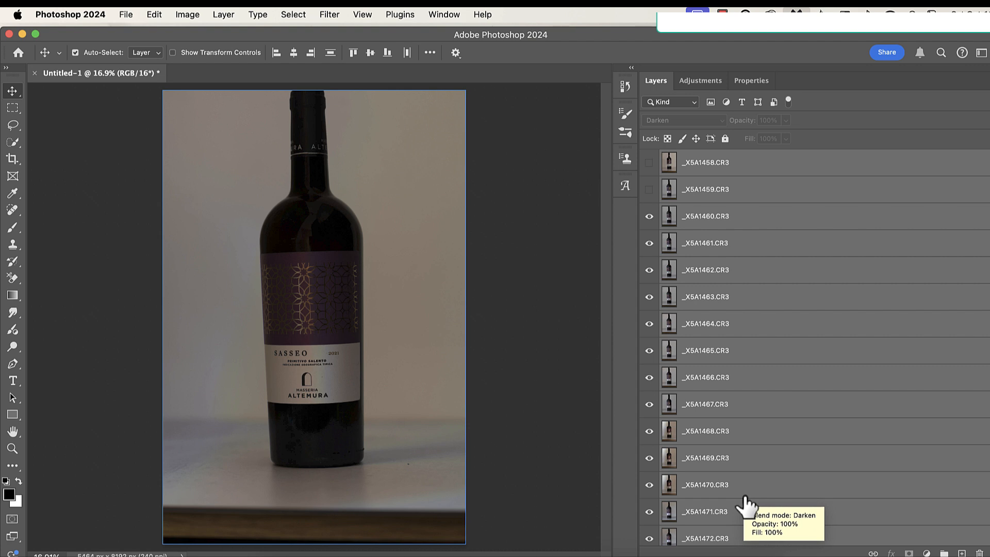
pyautogui.moveTo(769, 232)
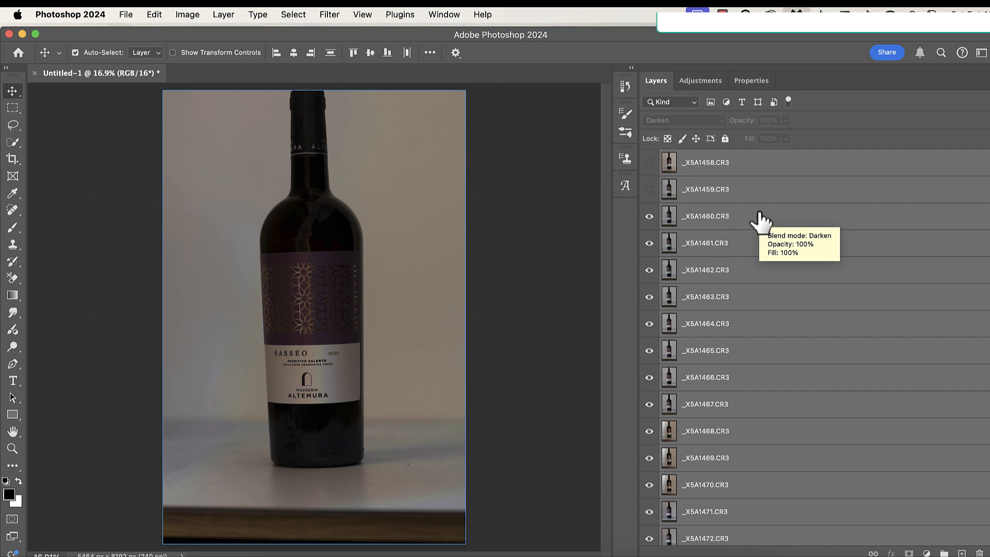
pyautogui.moveTo(762, 226)
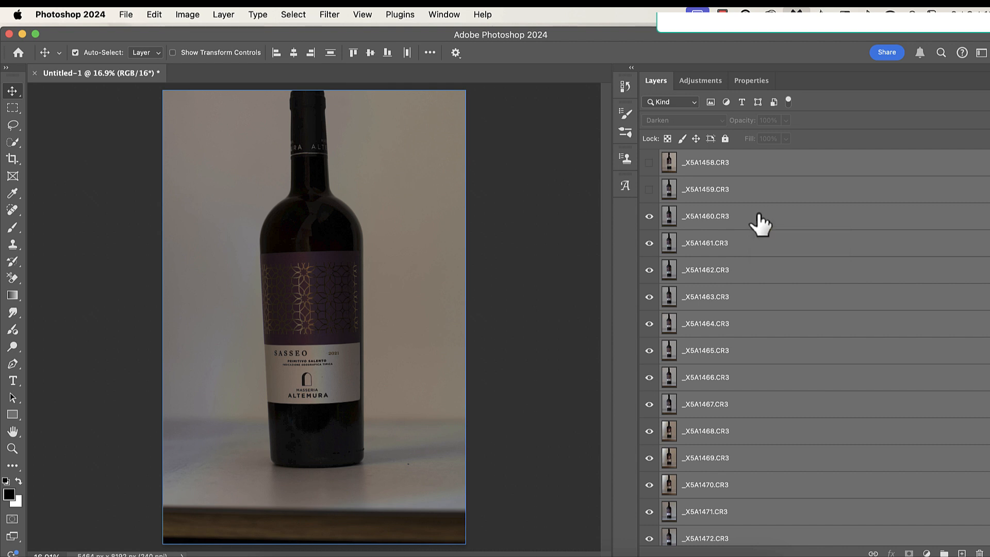
pyautogui.click(704, 216)
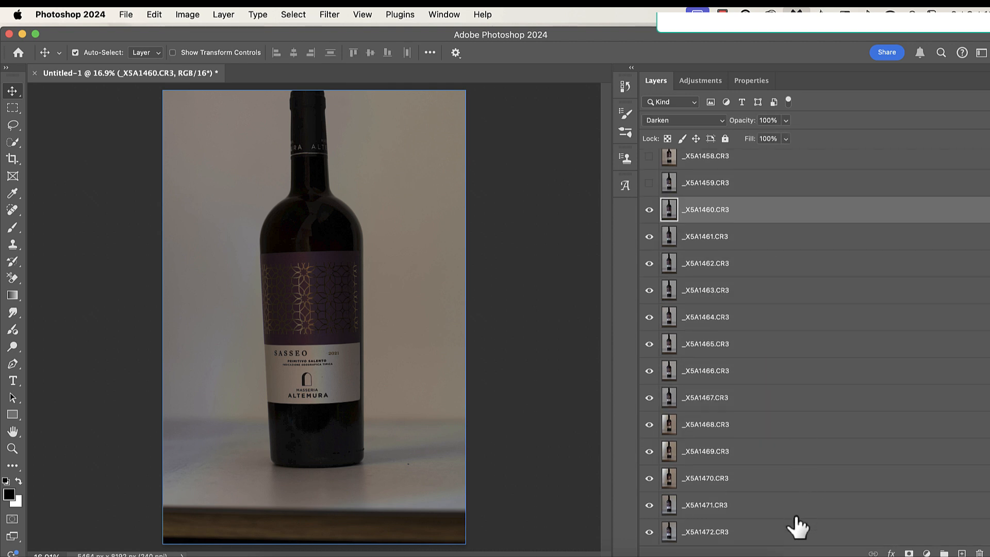
# Select _X5A1460 through the last layer and lower their opacity to 59%
pyautogui.click(704, 532)
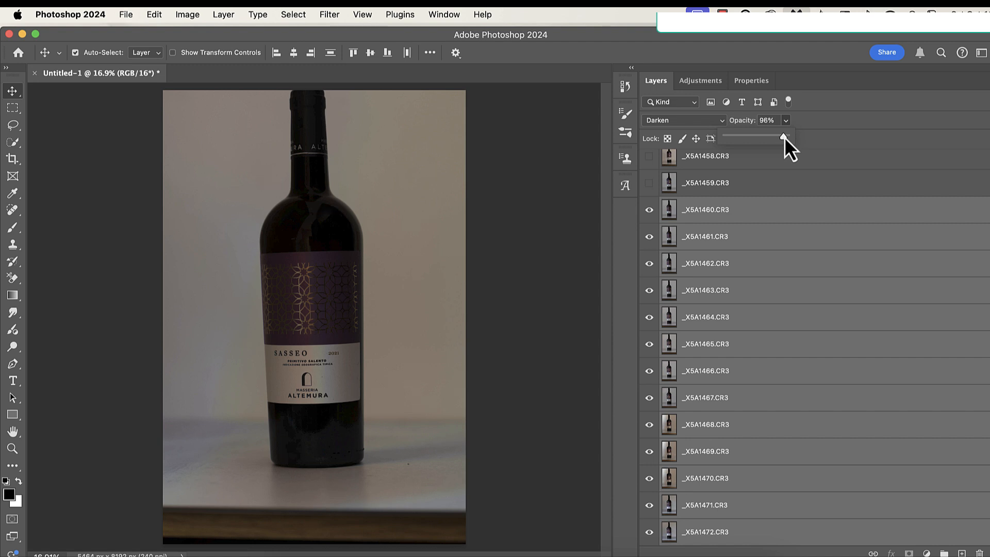
pyautogui.moveTo(787, 137); pyautogui.dragTo(779, 137)
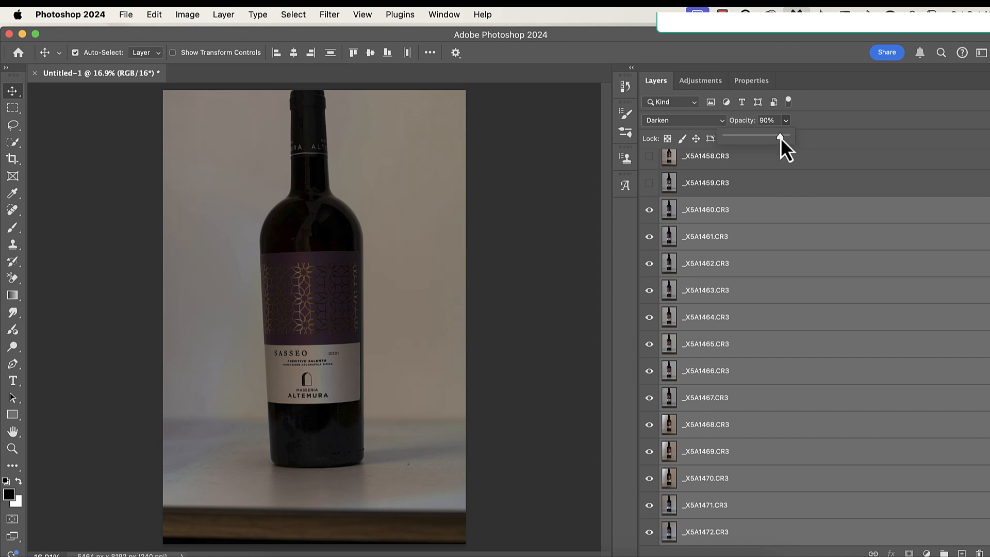
pyautogui.moveTo(781, 137); pyautogui.dragTo(775, 137)
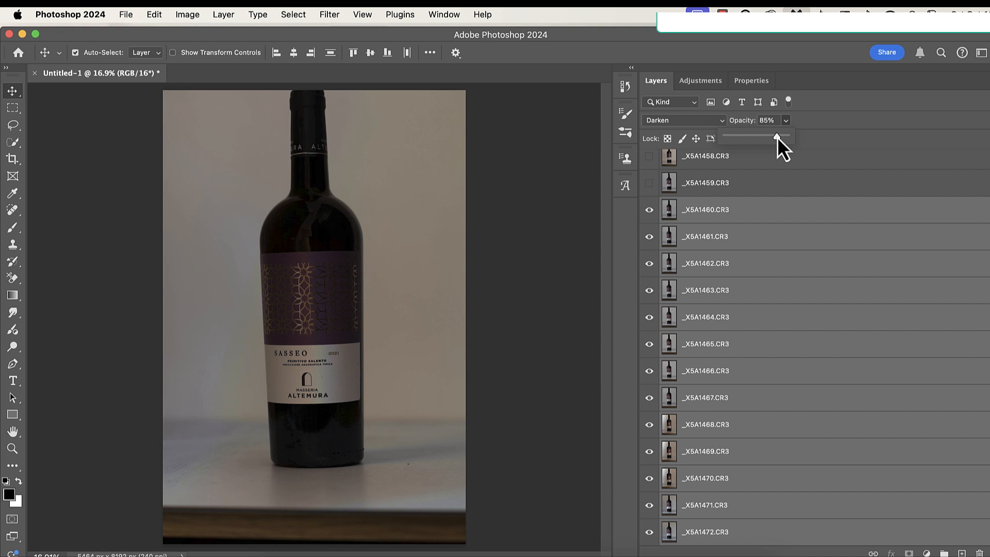
pyautogui.moveTo(776, 138); pyautogui.dragTo(771, 137)
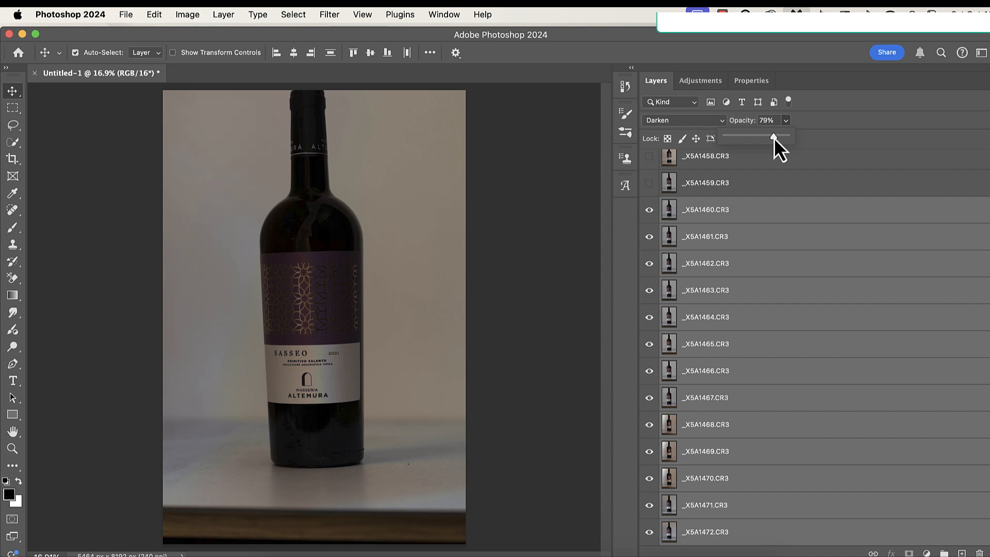
pyautogui.moveTo(775, 137); pyautogui.dragTo(769, 137)
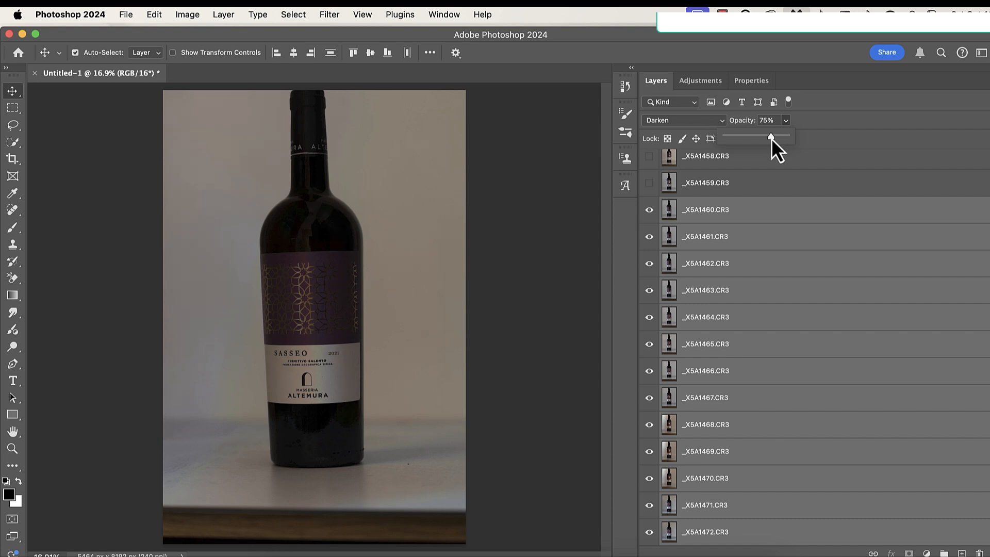
pyautogui.moveTo(771, 137); pyautogui.dragTo(765, 137)
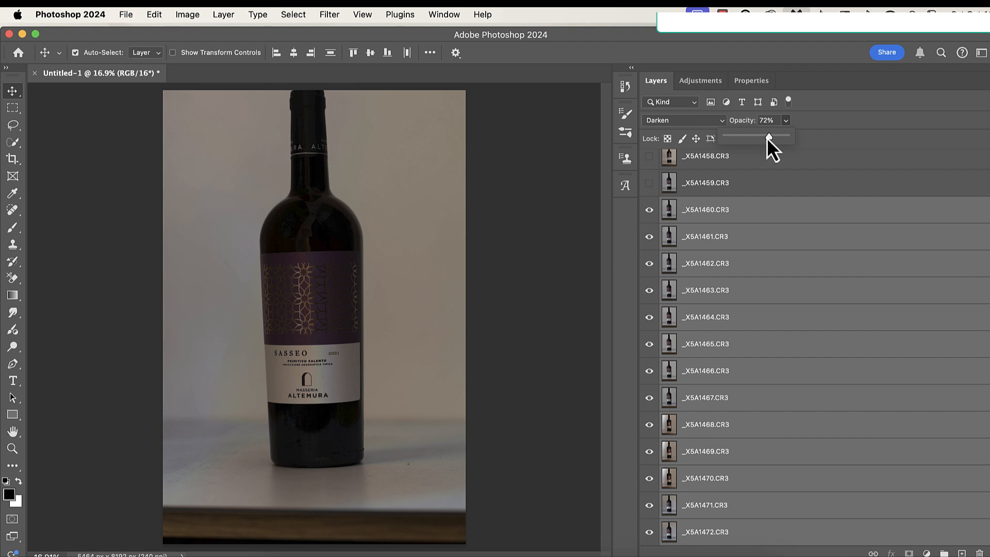
pyautogui.moveTo(768, 137); pyautogui.dragTo(764, 137)
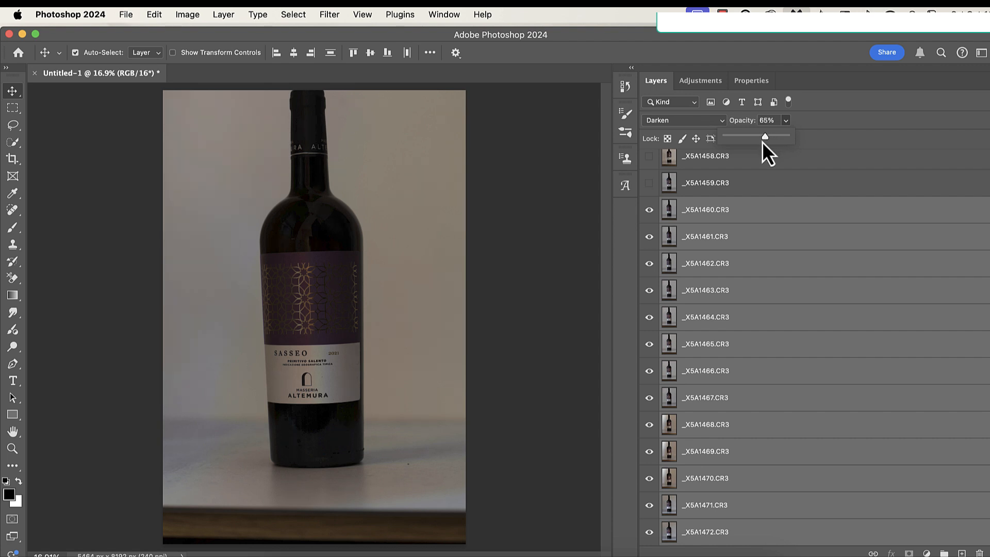
pyautogui.moveTo(764, 137); pyautogui.dragTo(755, 137)
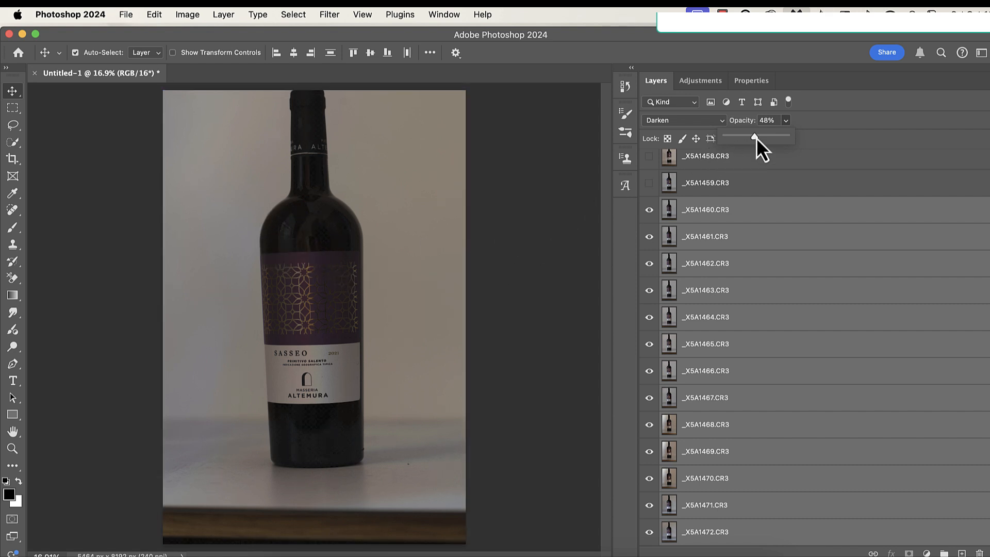
pyautogui.moveTo(754, 138); pyautogui.dragTo(752, 138)
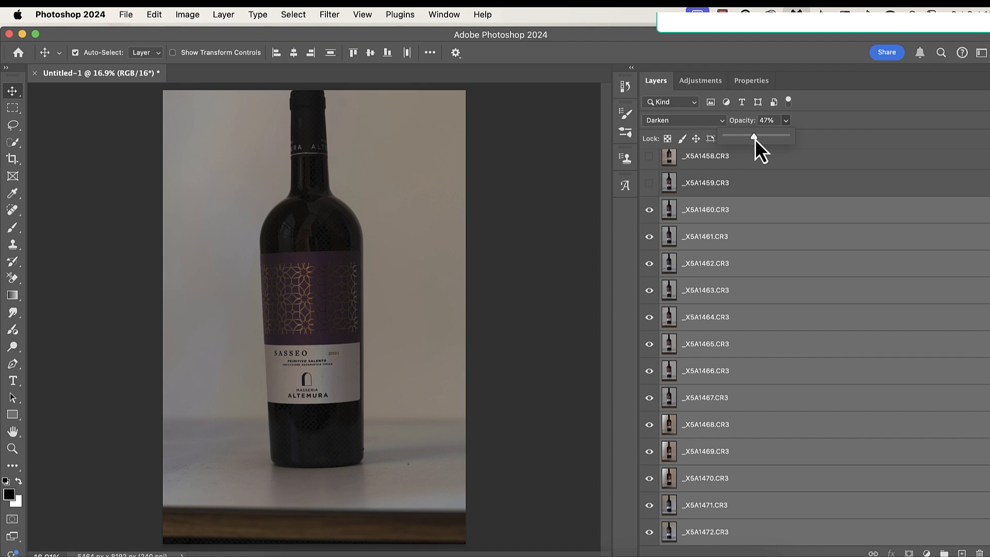
pyautogui.moveTo(752, 136); pyautogui.dragTo(758, 136)
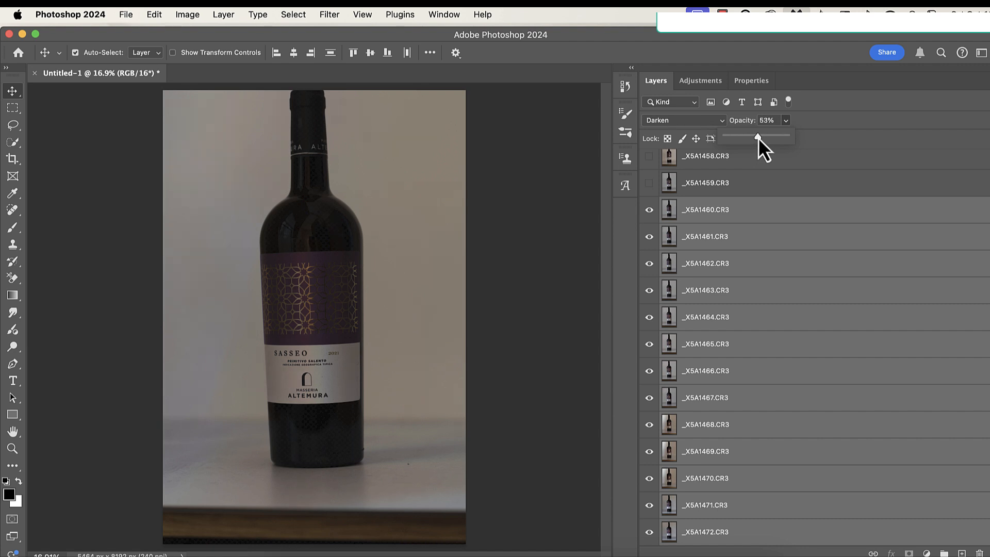
pyautogui.moveTo(758, 136); pyautogui.dragTo(761, 136)
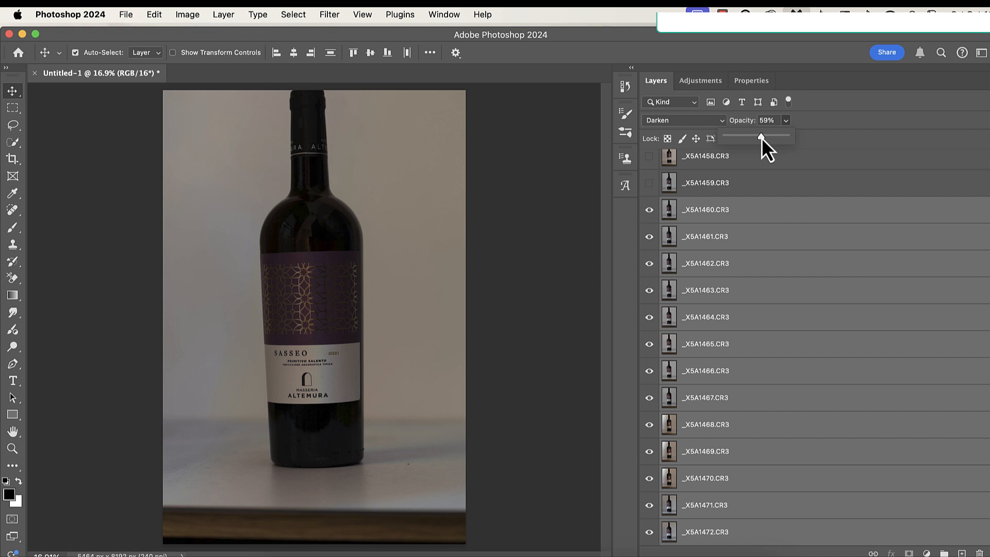
pyautogui.moveTo(767, 154)
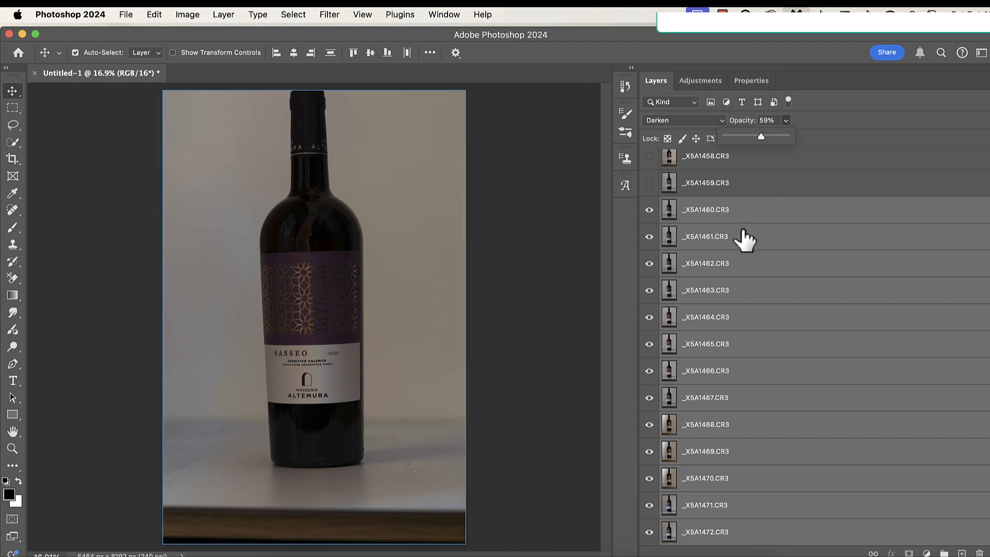
pyautogui.moveTo(760, 234)
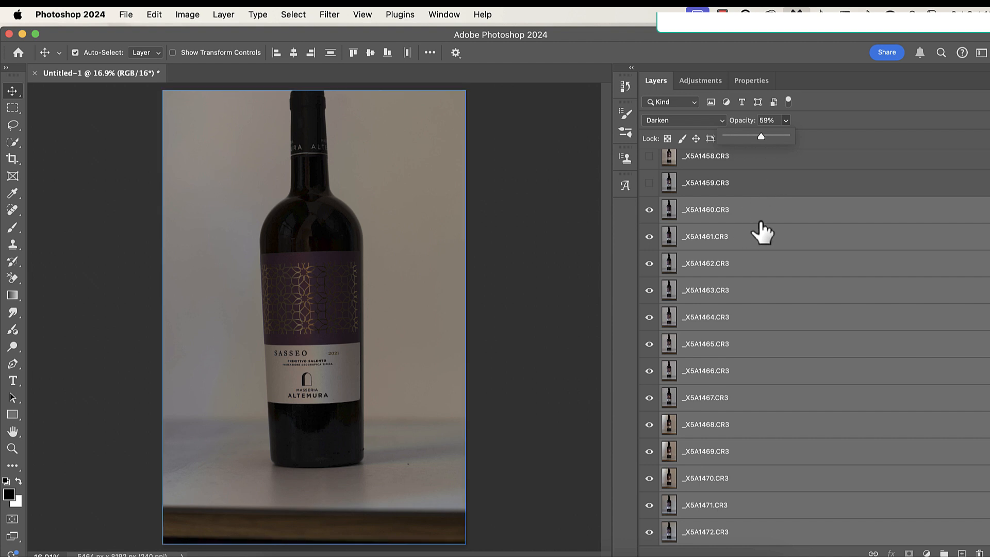